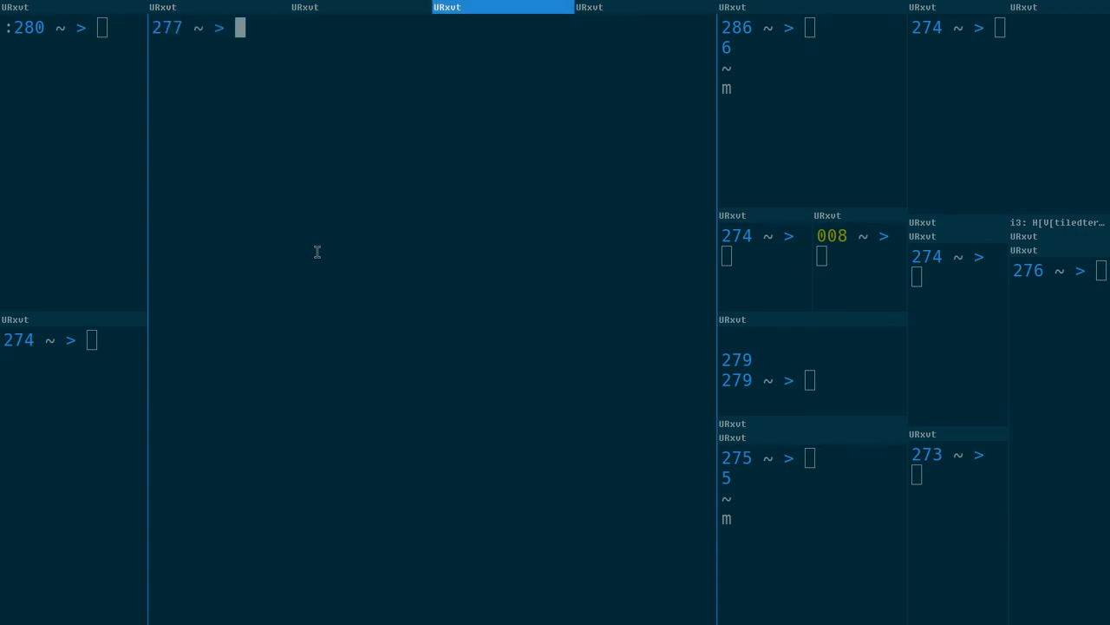
# - Switch tabs via the i3 tab bar, ending on the terminal with prompt 009
pyautogui.click(590, 7)
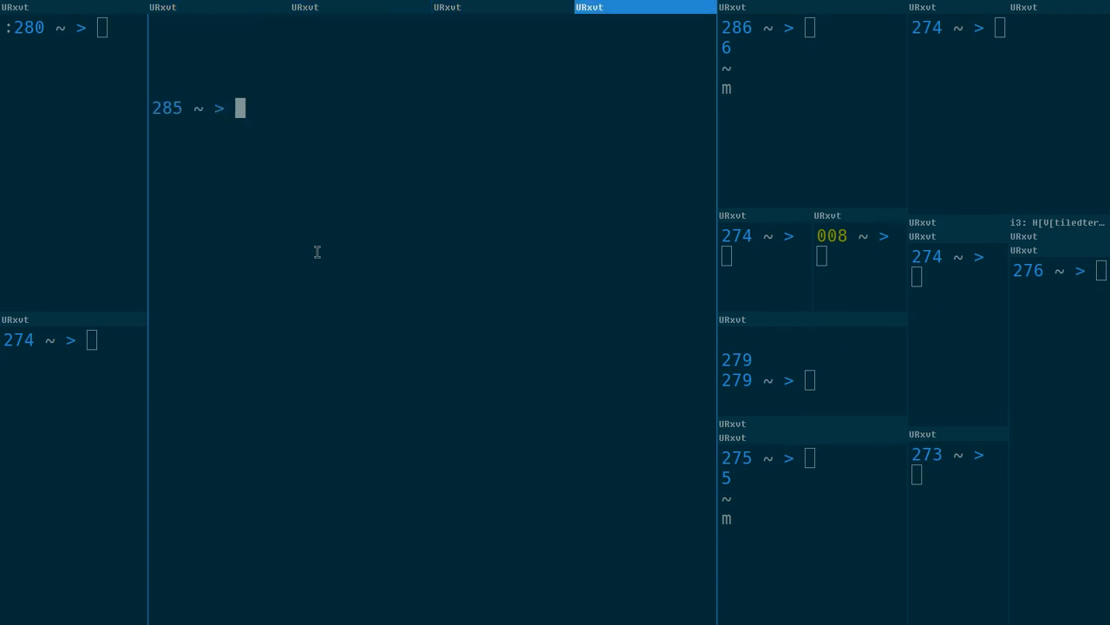
pyautogui.click(217, 7)
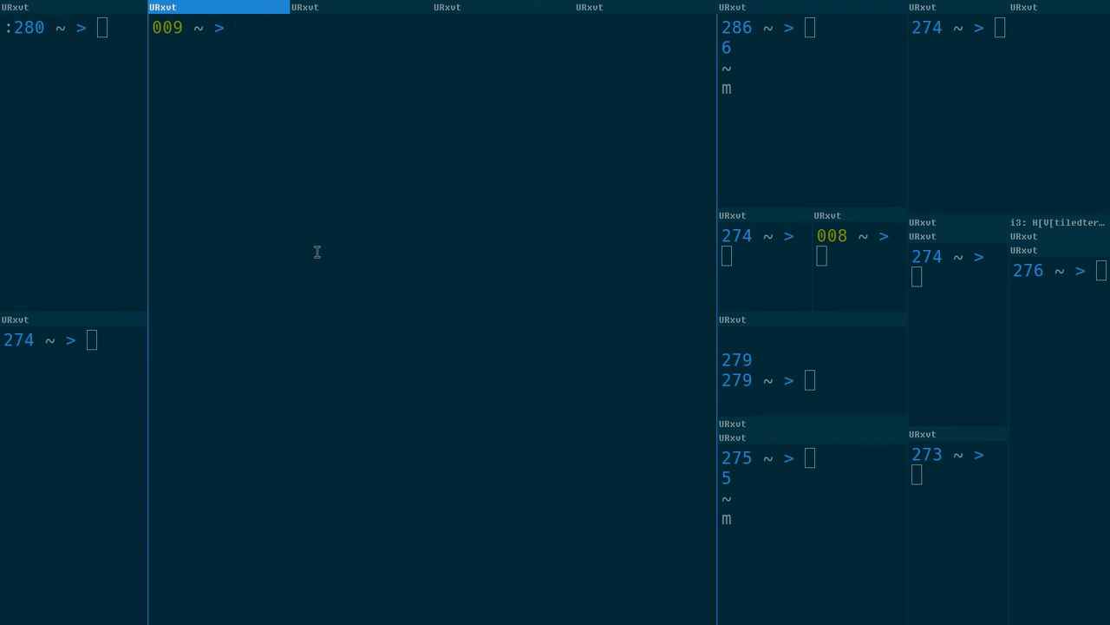
# - Run i3viswiz -p to list visible window ids with x, y, width and height
pyautogui.write('i3v')
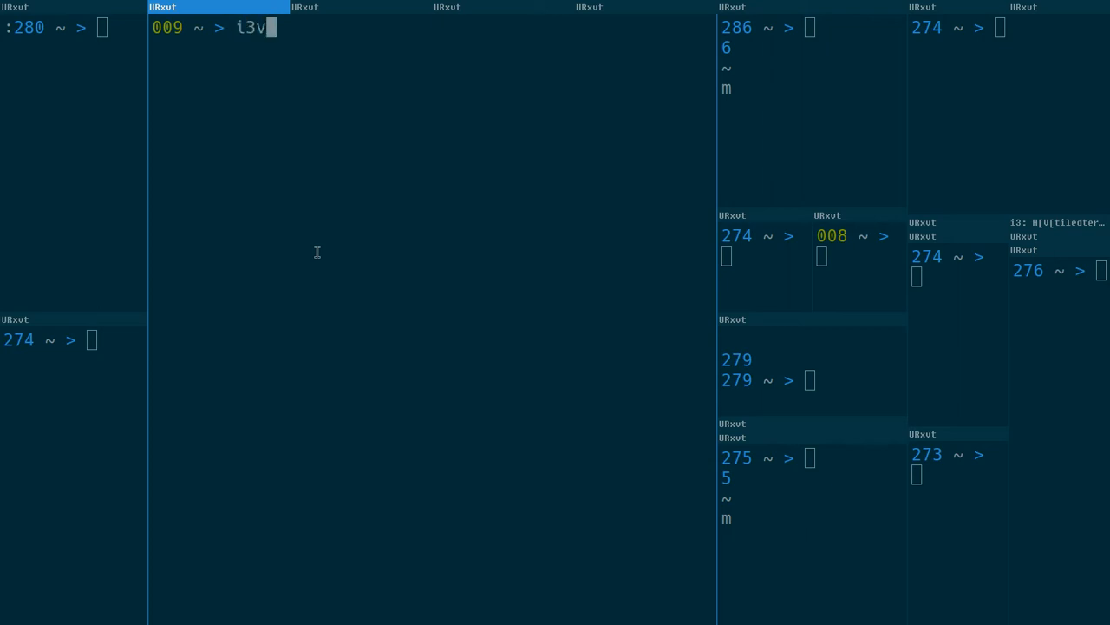
pyautogui.write('iswiz')
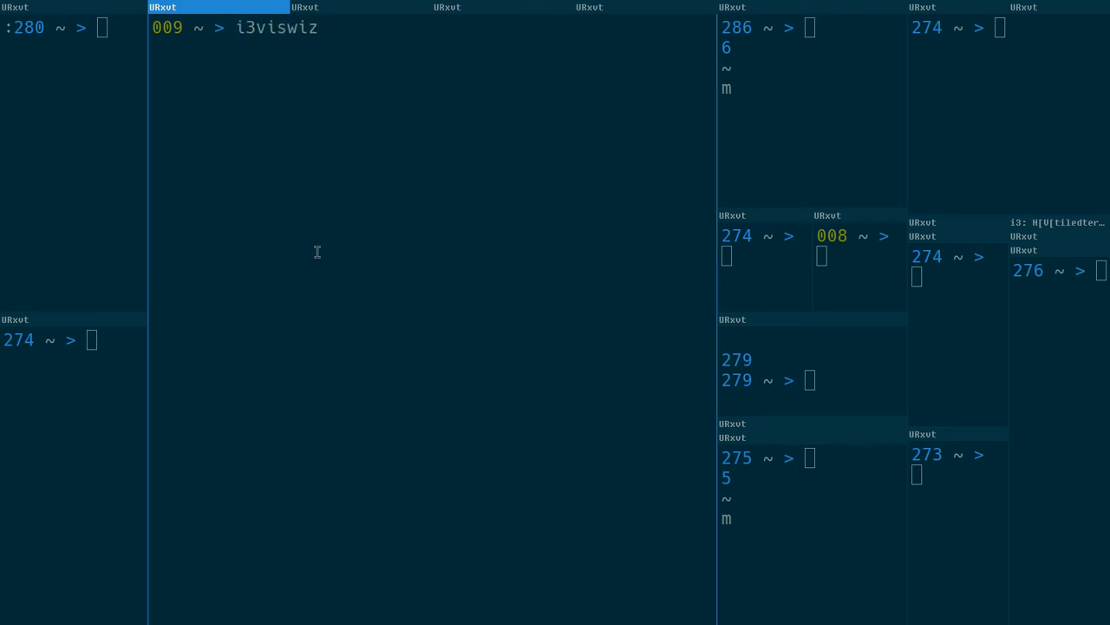
pyautogui.write('-p')
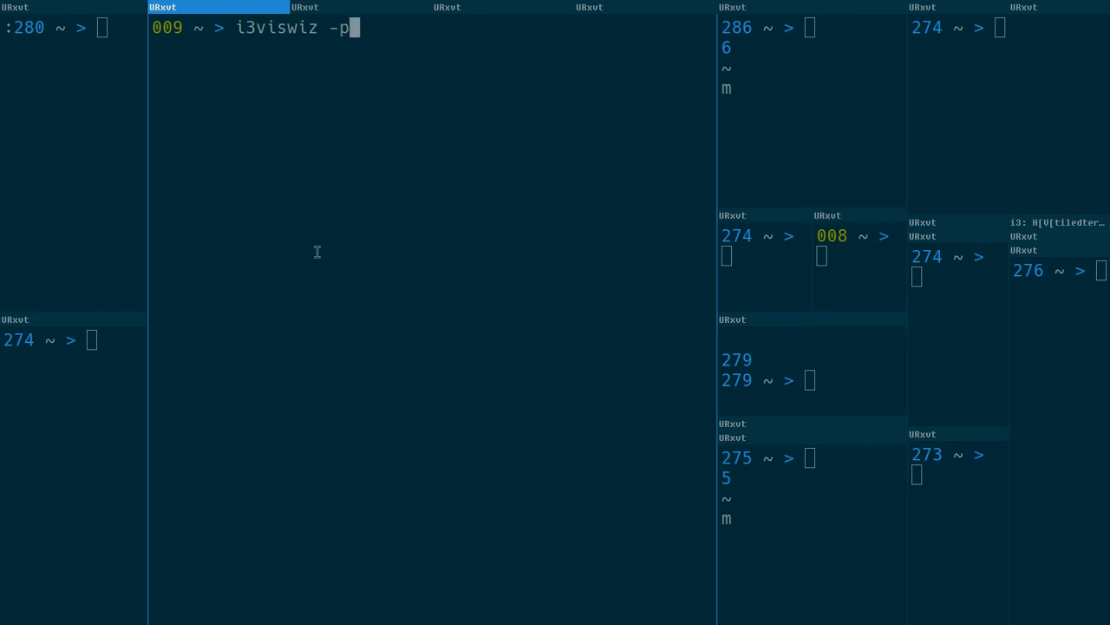
pyautogui.press('Return')
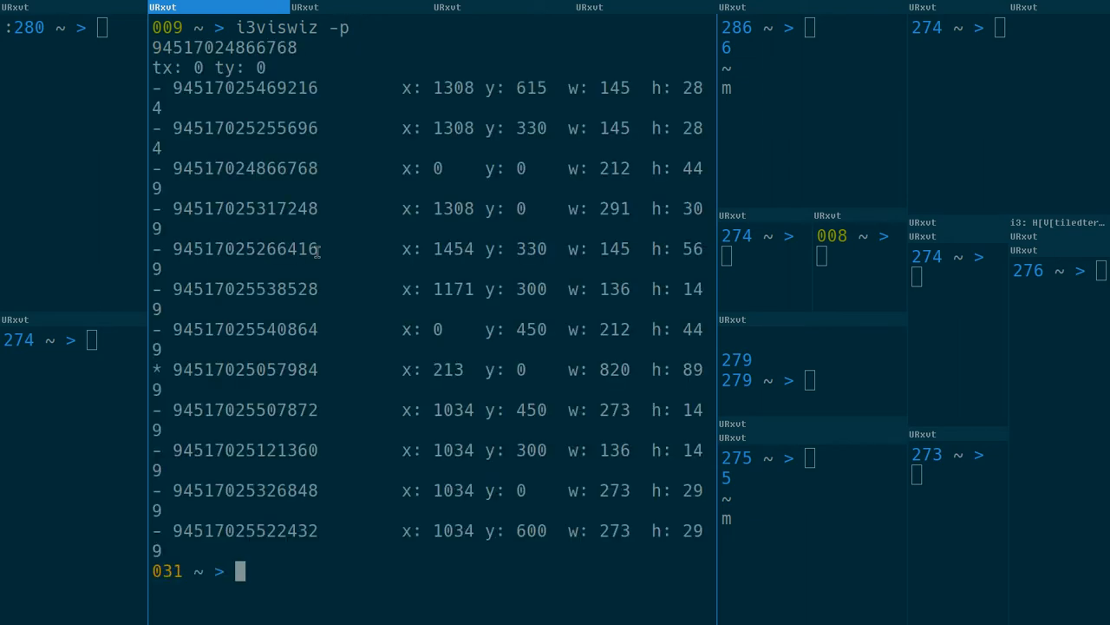
pyautogui.moveTo(641, 114)
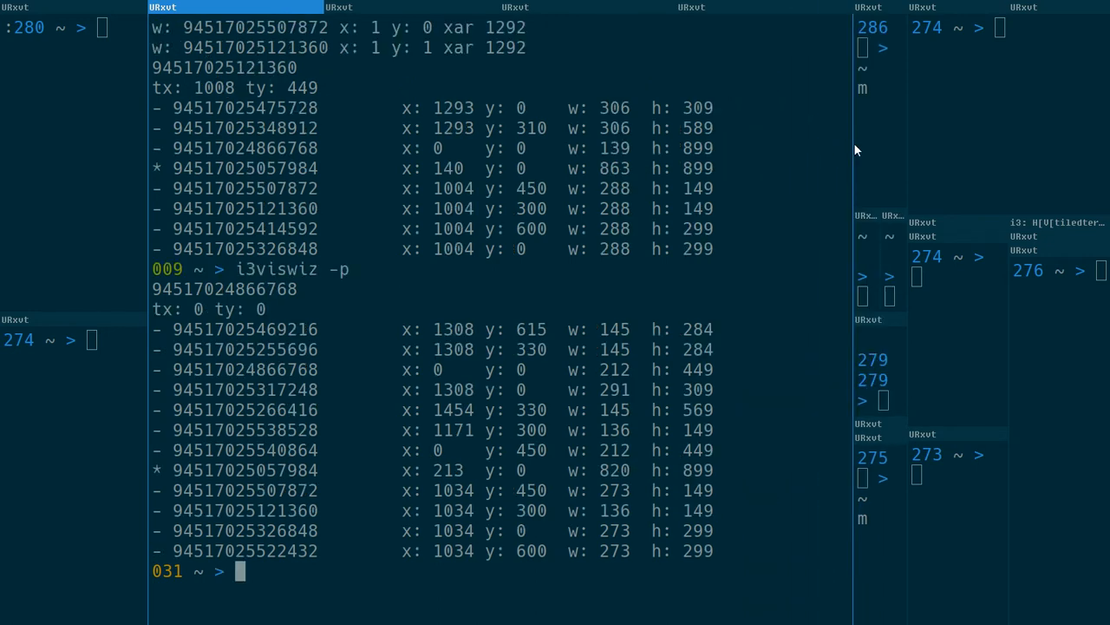
pyautogui.moveTo(500, 352)
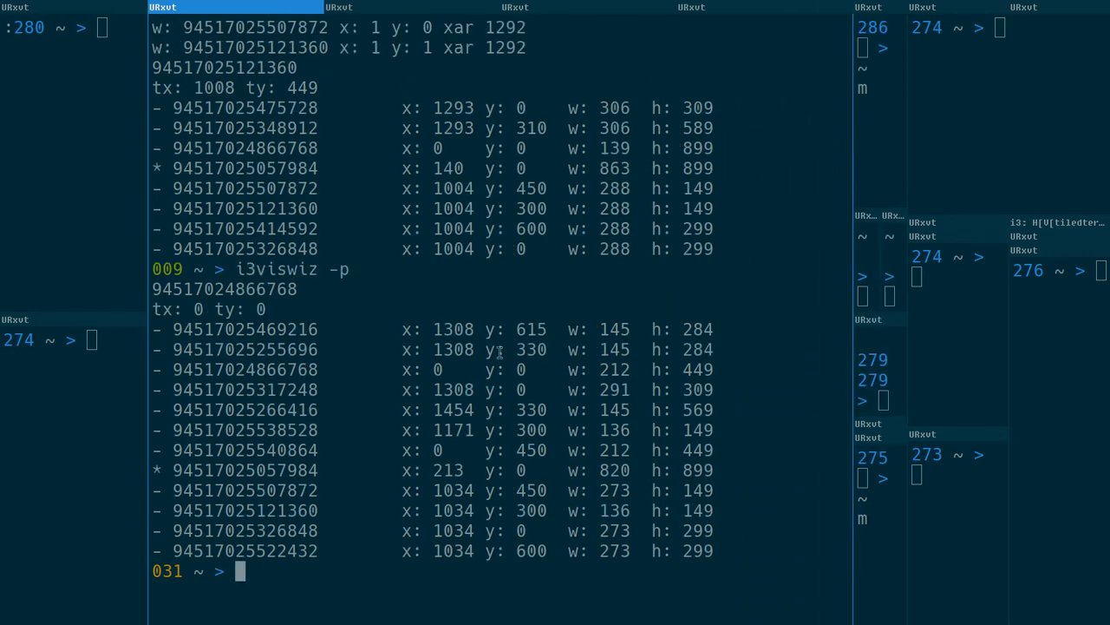
# - Clear the screen and rerun i3viswiz -p in the wide terminal
pyautogui.write('clear')
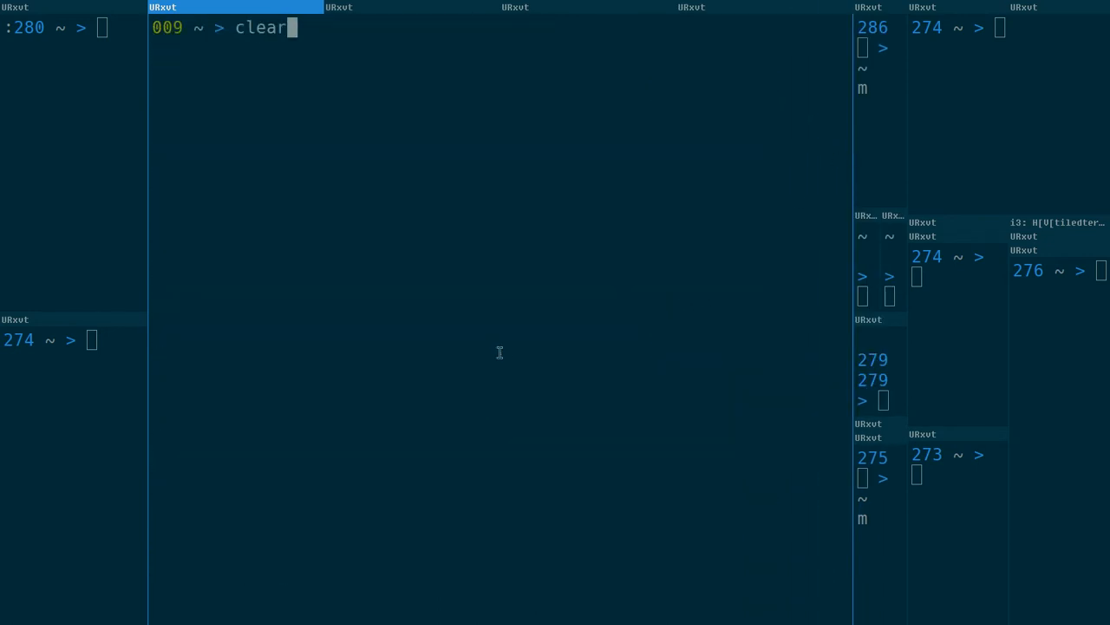
pyautogui.write('i3viswiz -p')
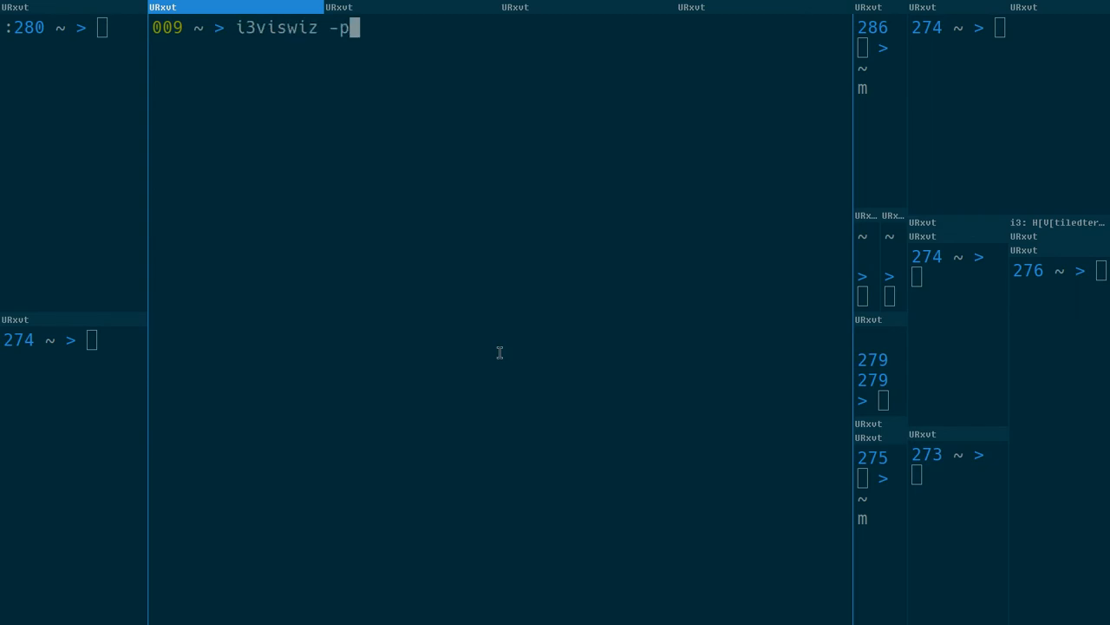
pyautogui.press('Return')
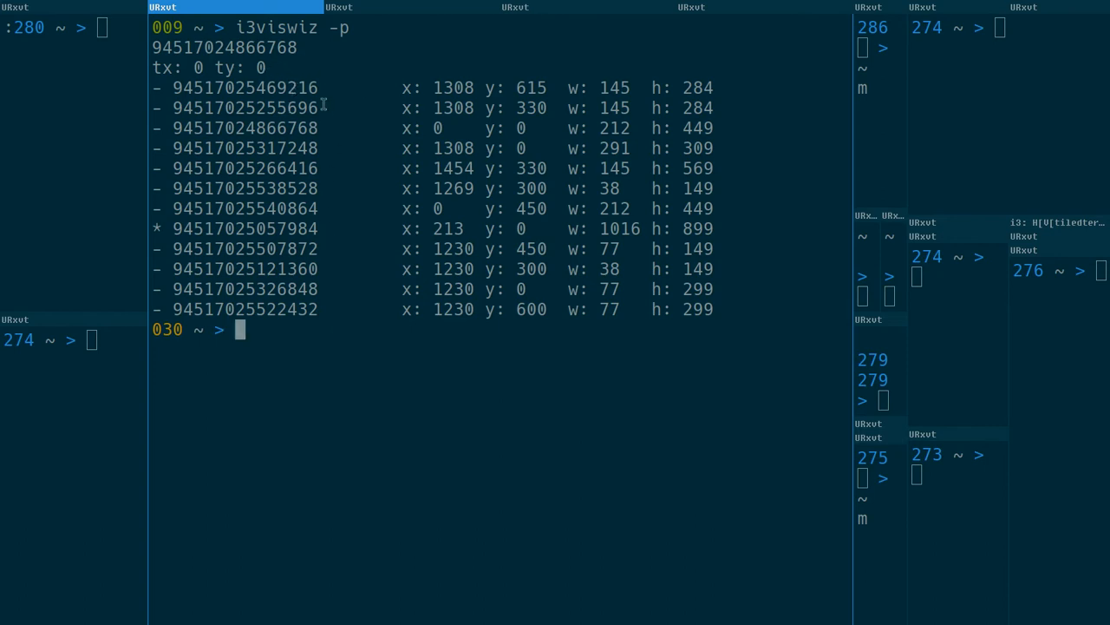
pyautogui.moveTo(263, 93)
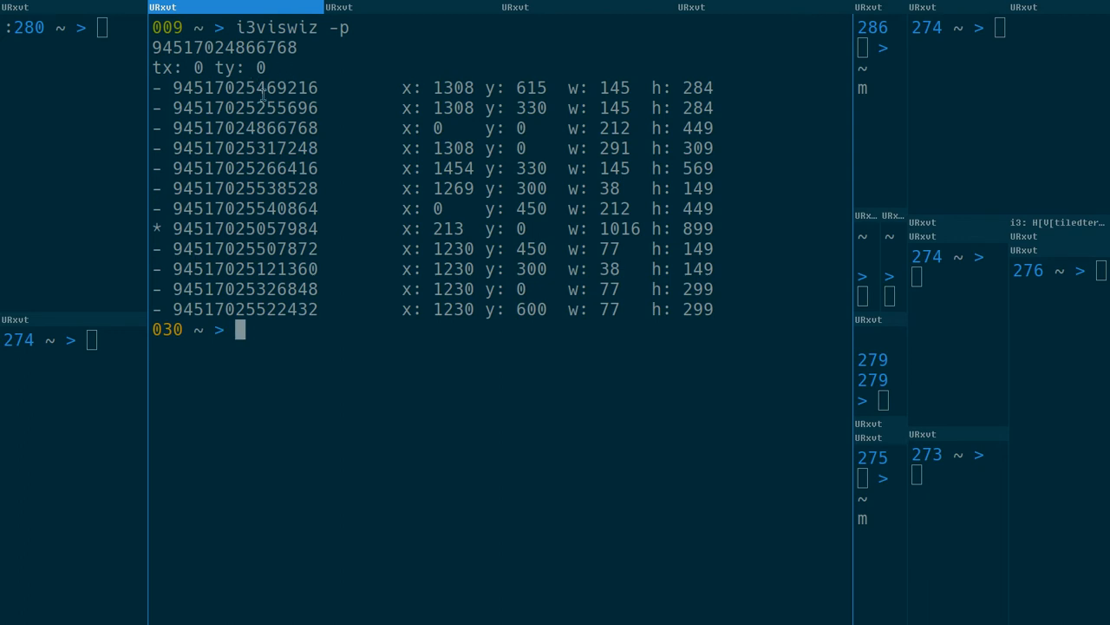
pyautogui.moveTo(415, 94)
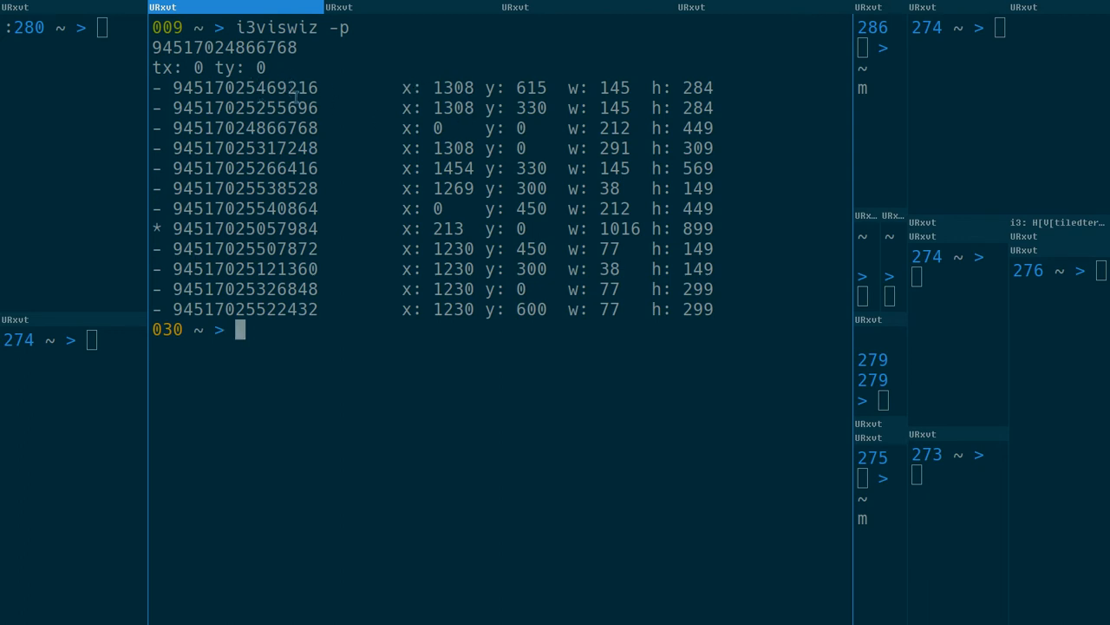
pyautogui.moveTo(424, 85)
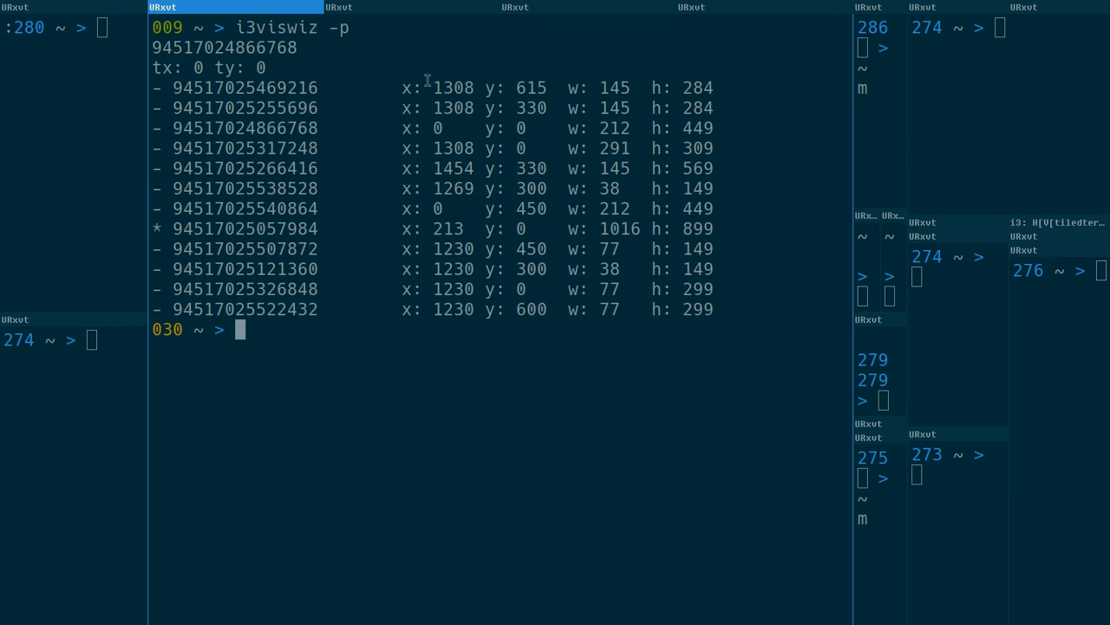
pyautogui.moveTo(613, 90)
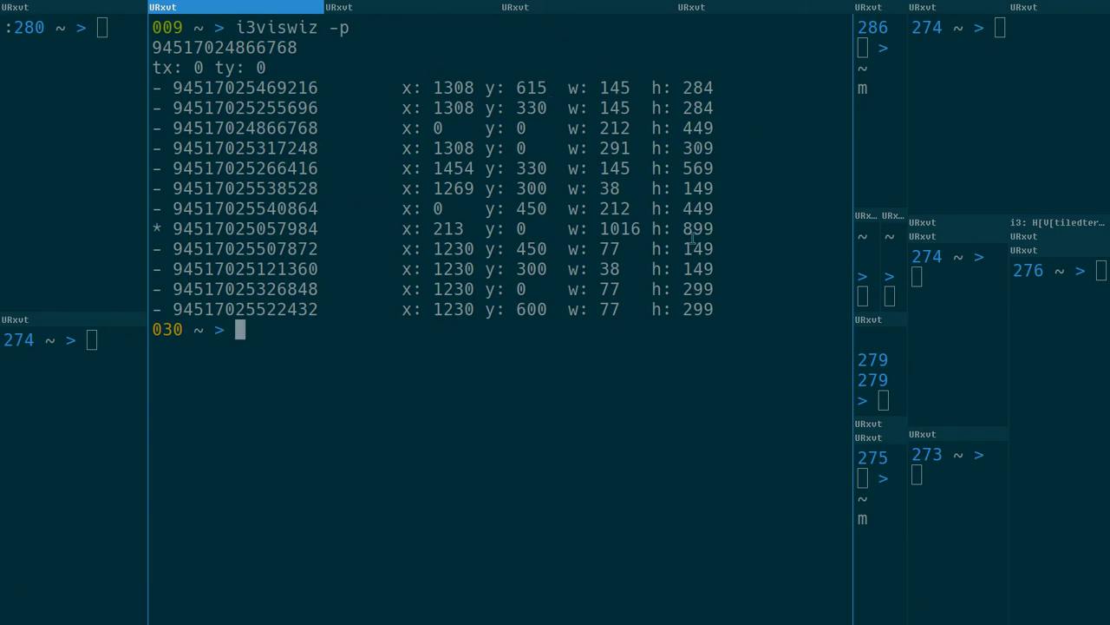
pyautogui.moveTo(353, 158)
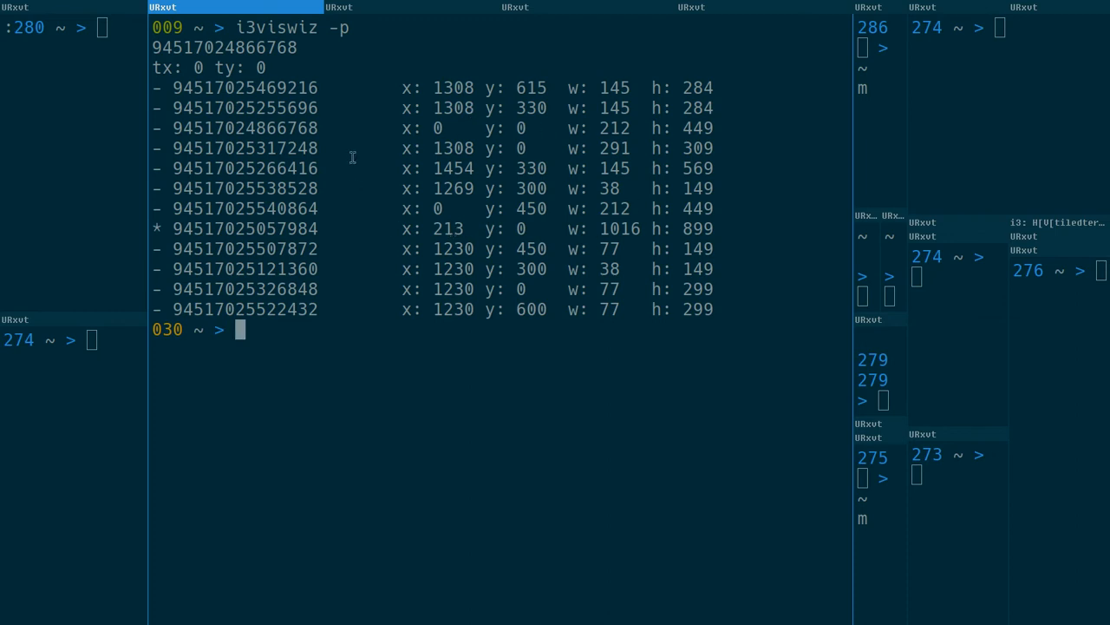
pyautogui.moveTo(619, 185)
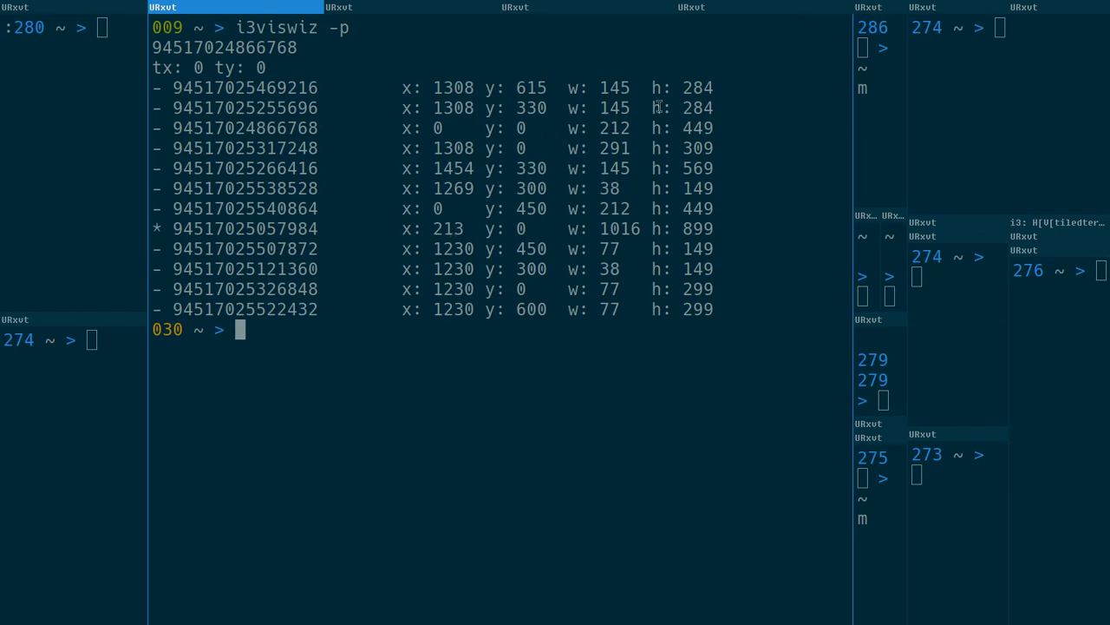
pyautogui.moveTo(582, 142)
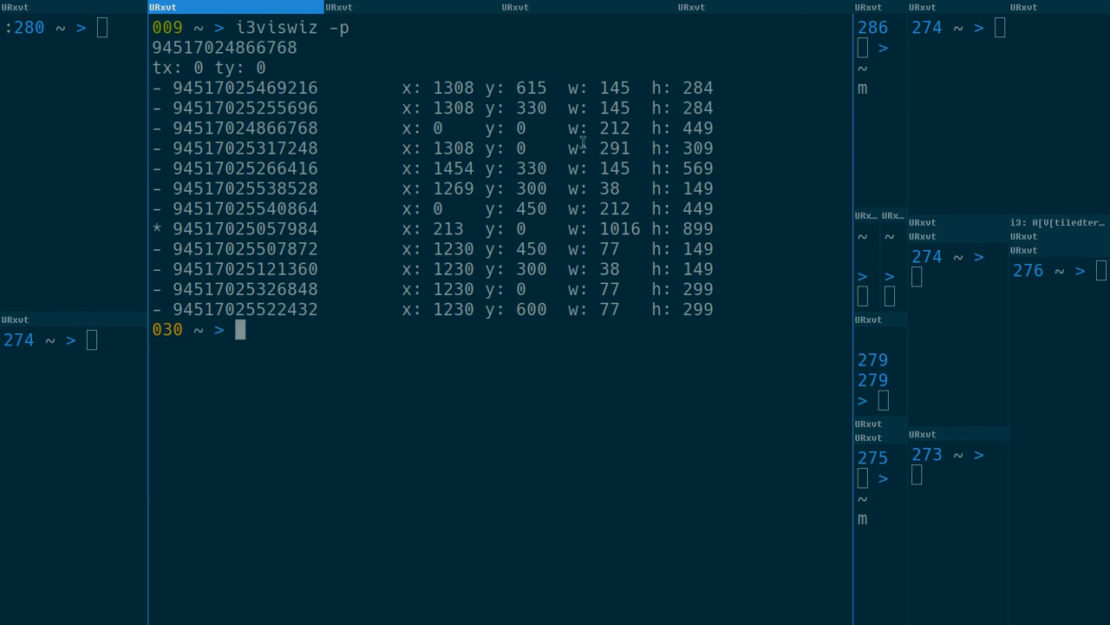
pyautogui.moveTo(759, 121)
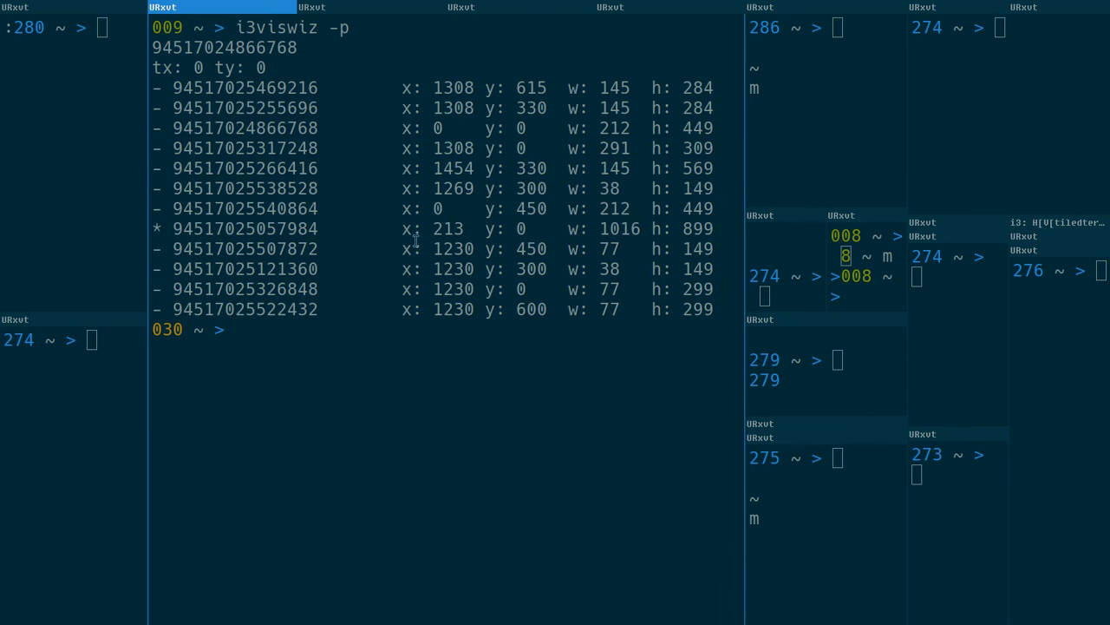
pyautogui.moveTo(157, 228)
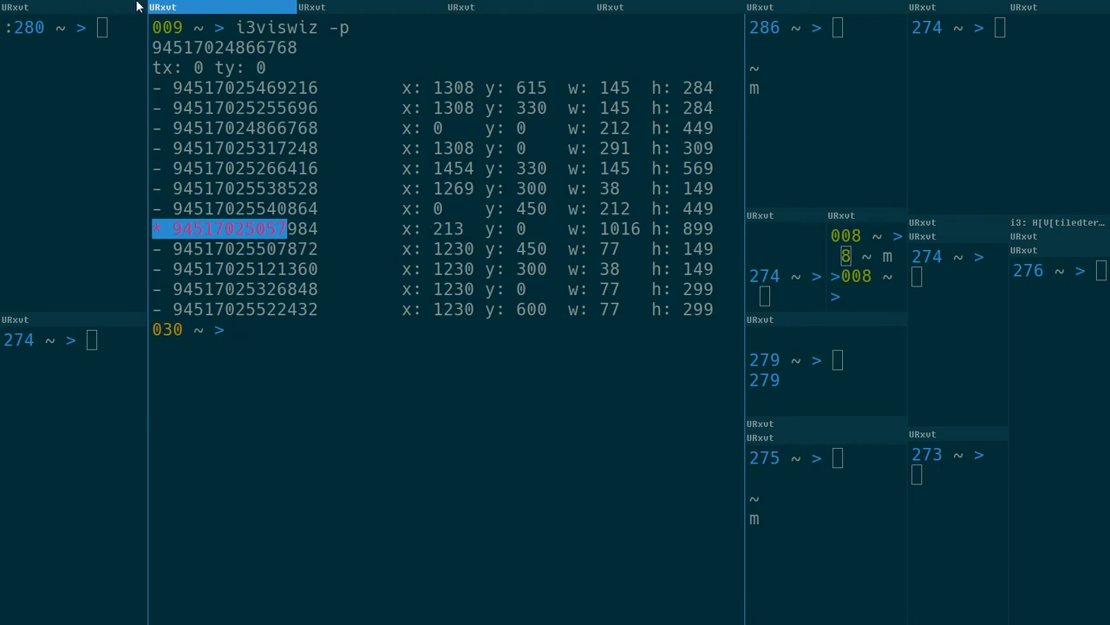
pyautogui.moveTo(618, 236)
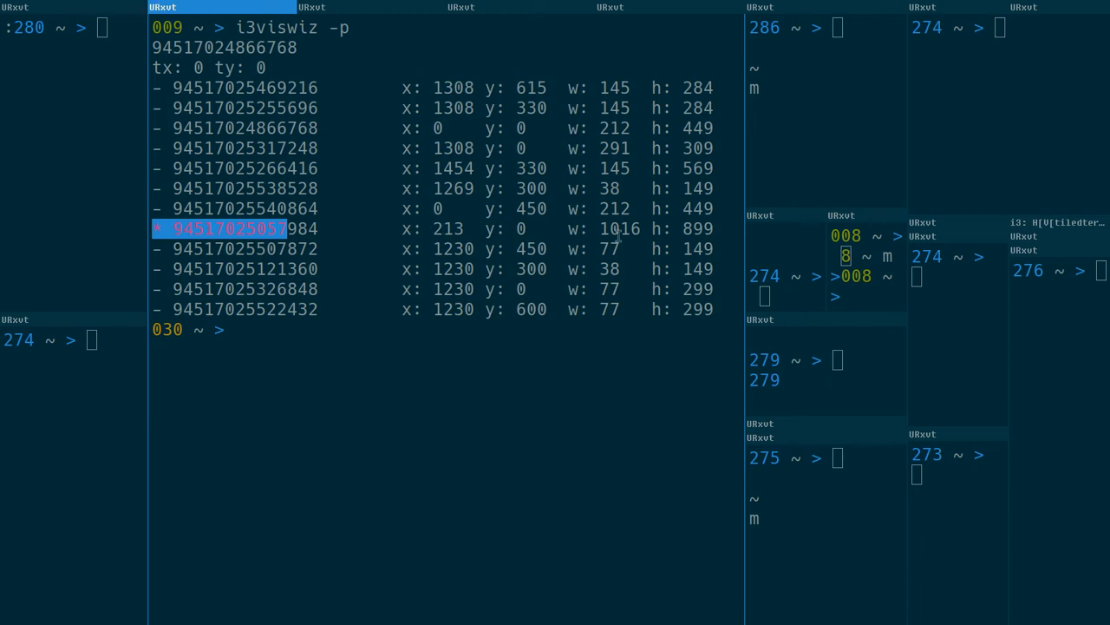
pyautogui.moveTo(638, 255)
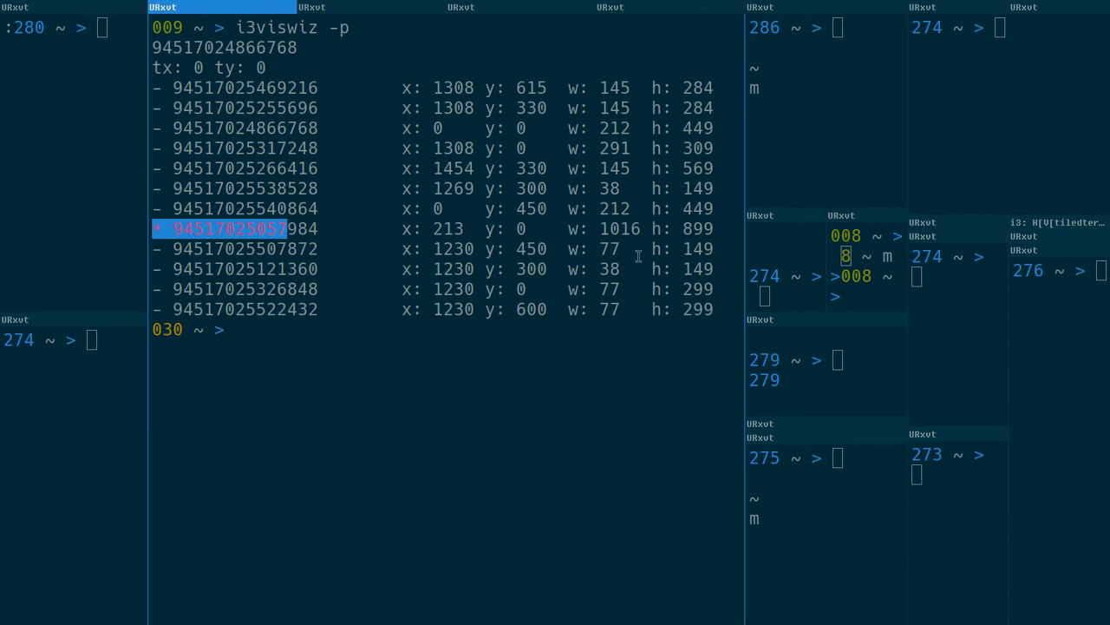
pyautogui.moveTo(440, 497)
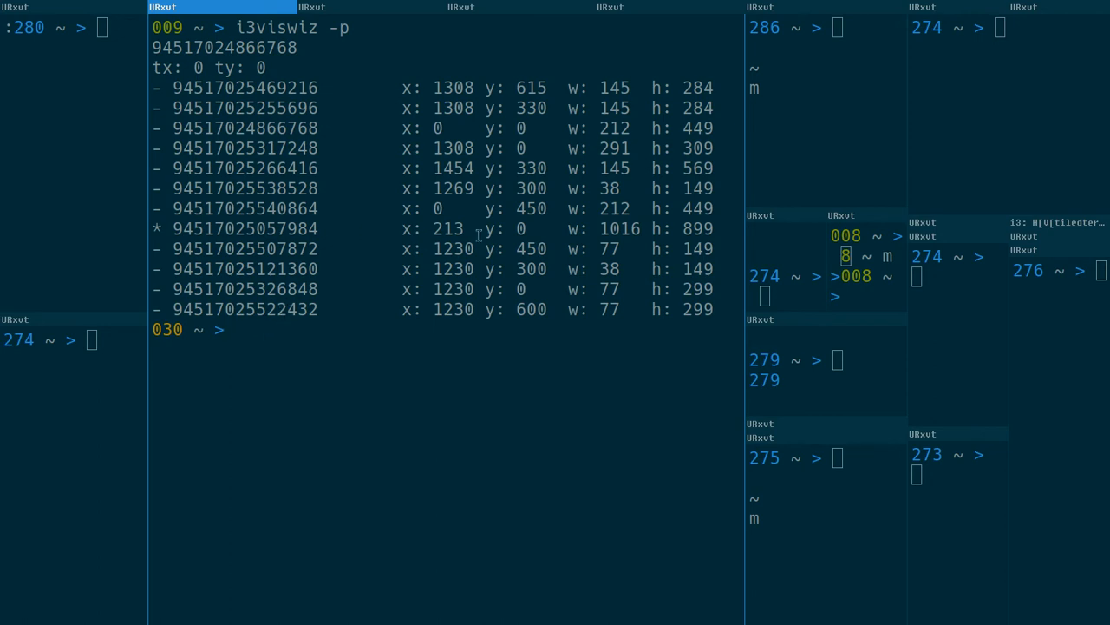
pyautogui.moveTo(732, 188)
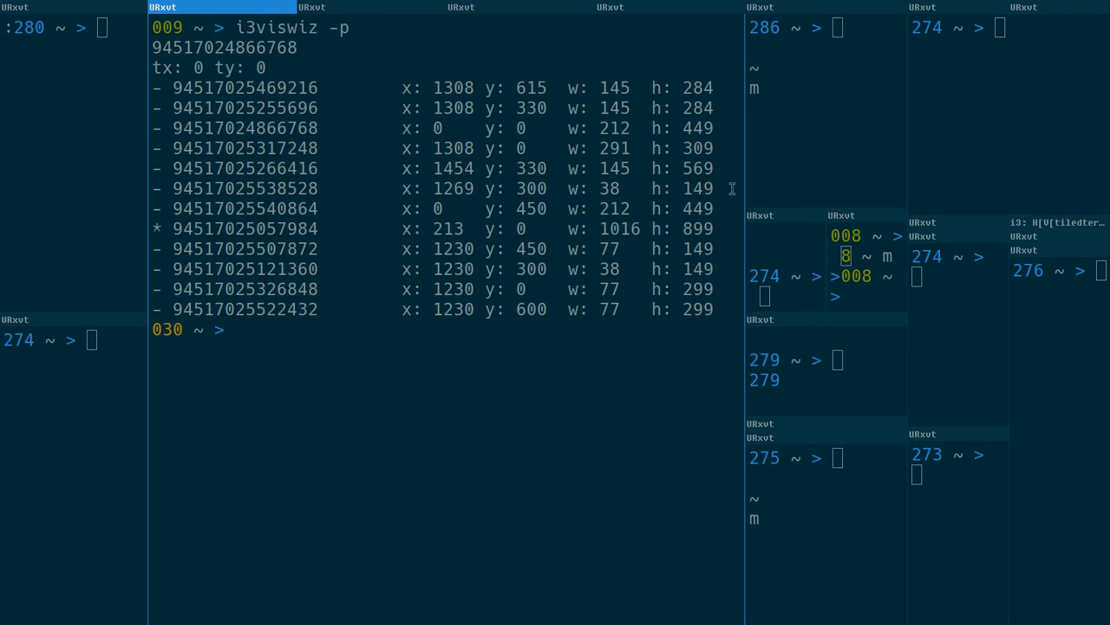
pyautogui.moveTo(742, 258)
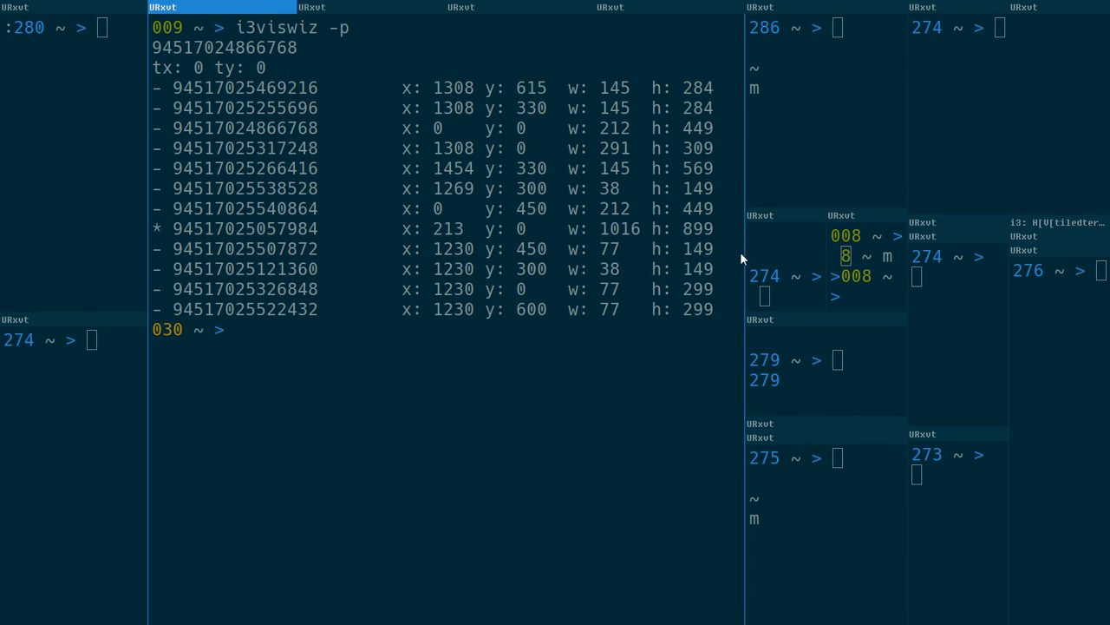
pyautogui.moveTo(748, 269)
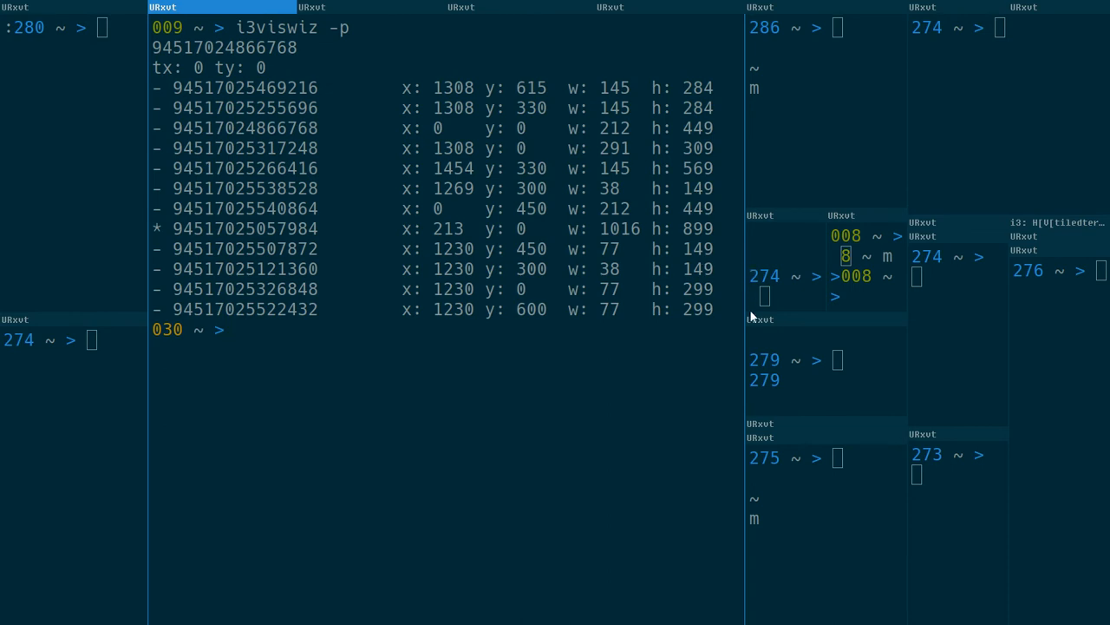
pyautogui.moveTo(729, 290)
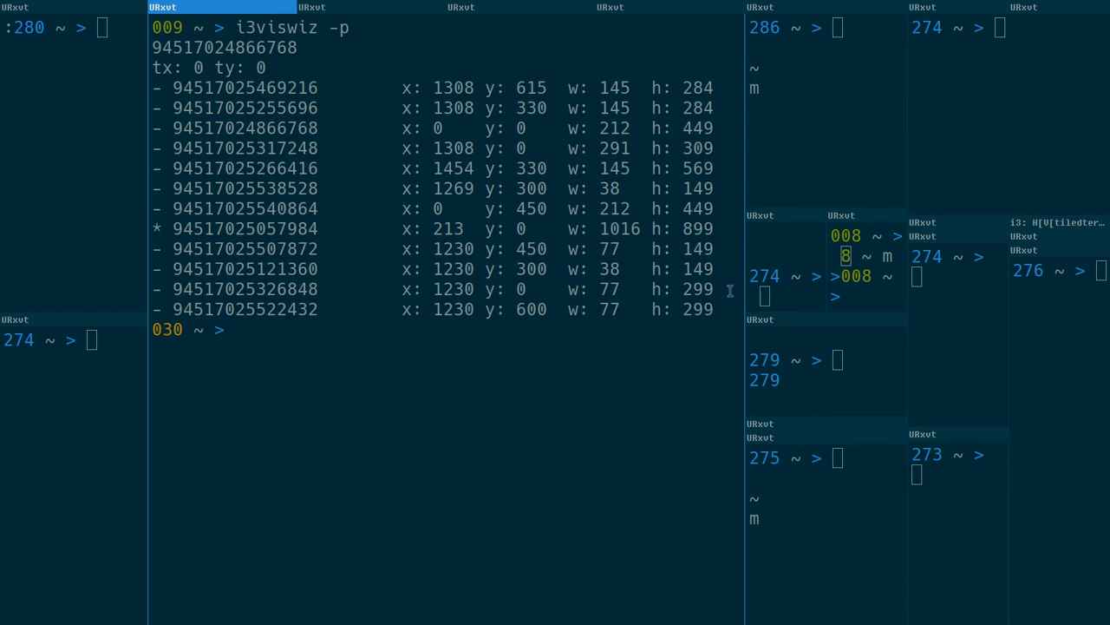
pyautogui.moveTo(781, 278)
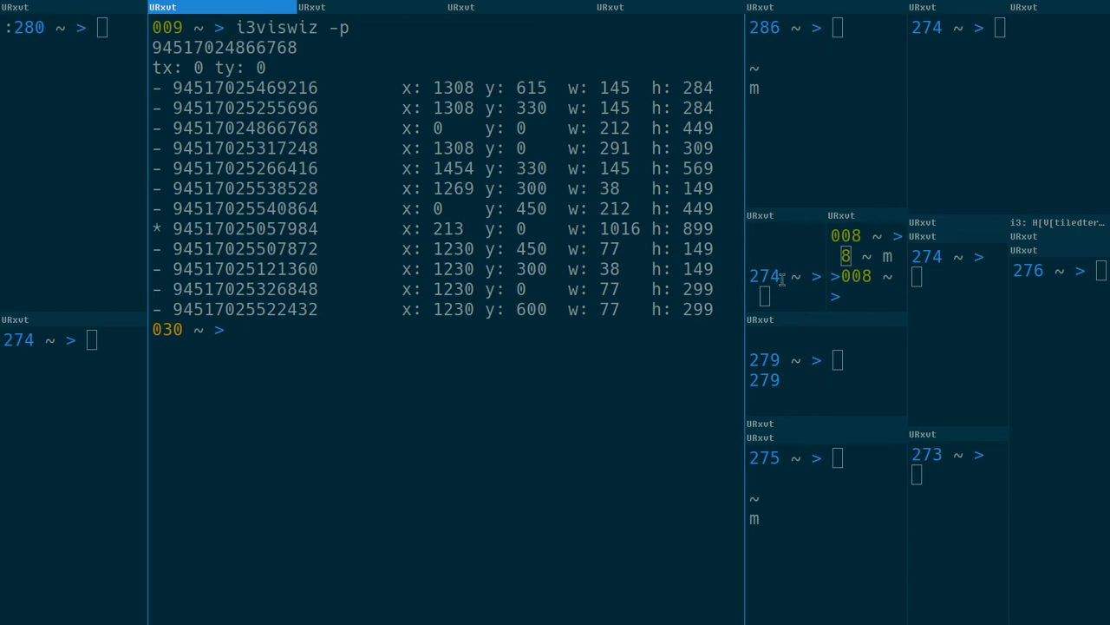
# - Enter i3viswiz -p right to focus the window to the right, targeting tx 1078 ty 449
pyautogui.write('i3viswiz -p')
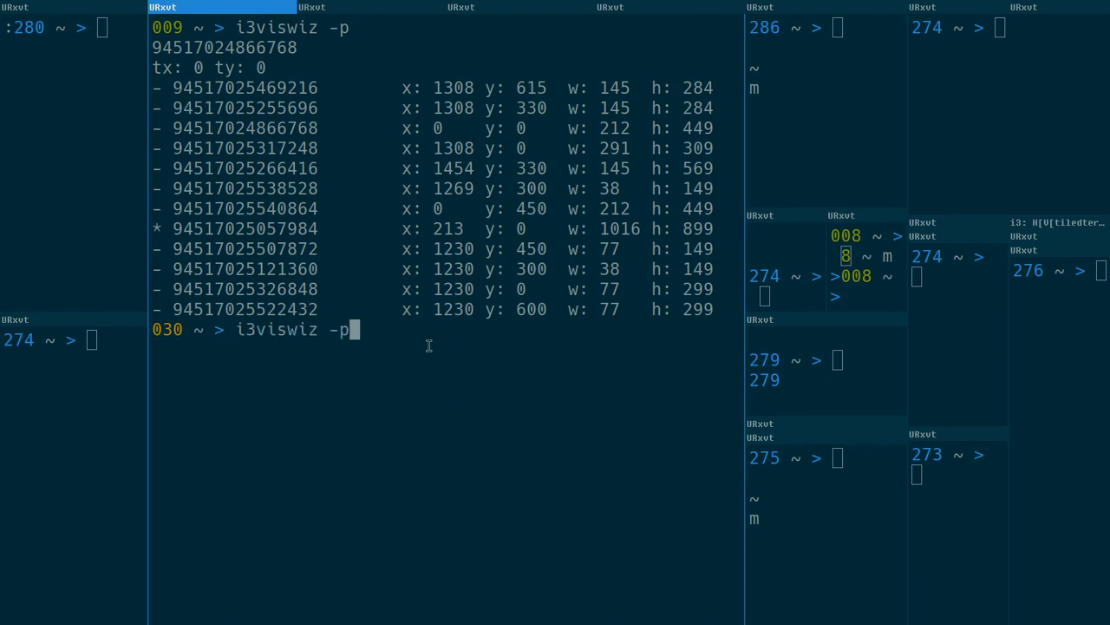
pyautogui.write('right')
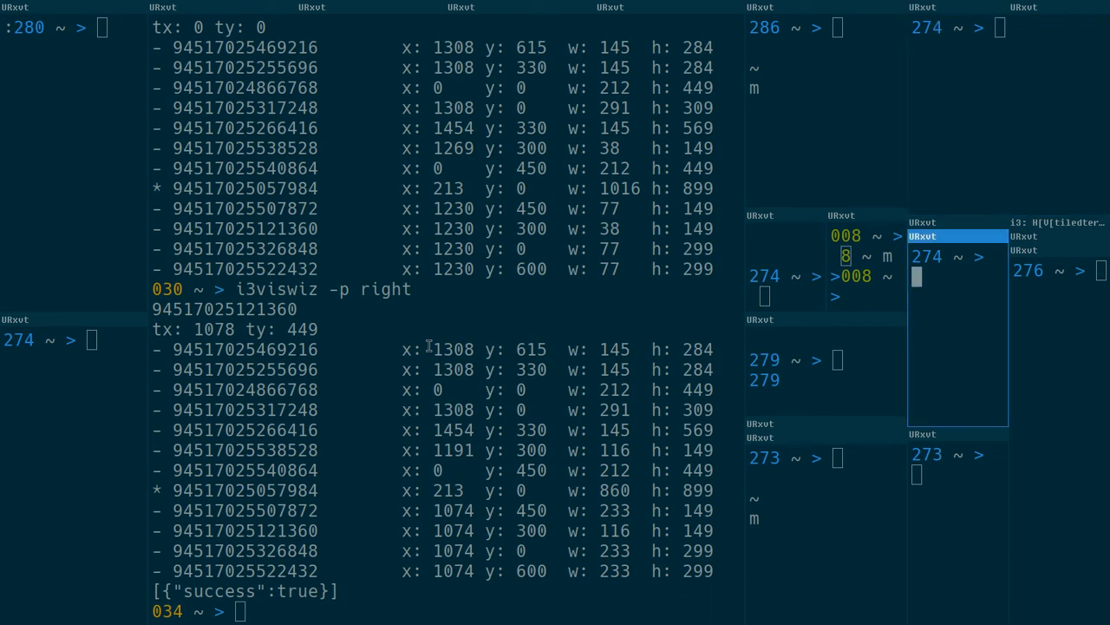
pyautogui.moveTo(967, 221)
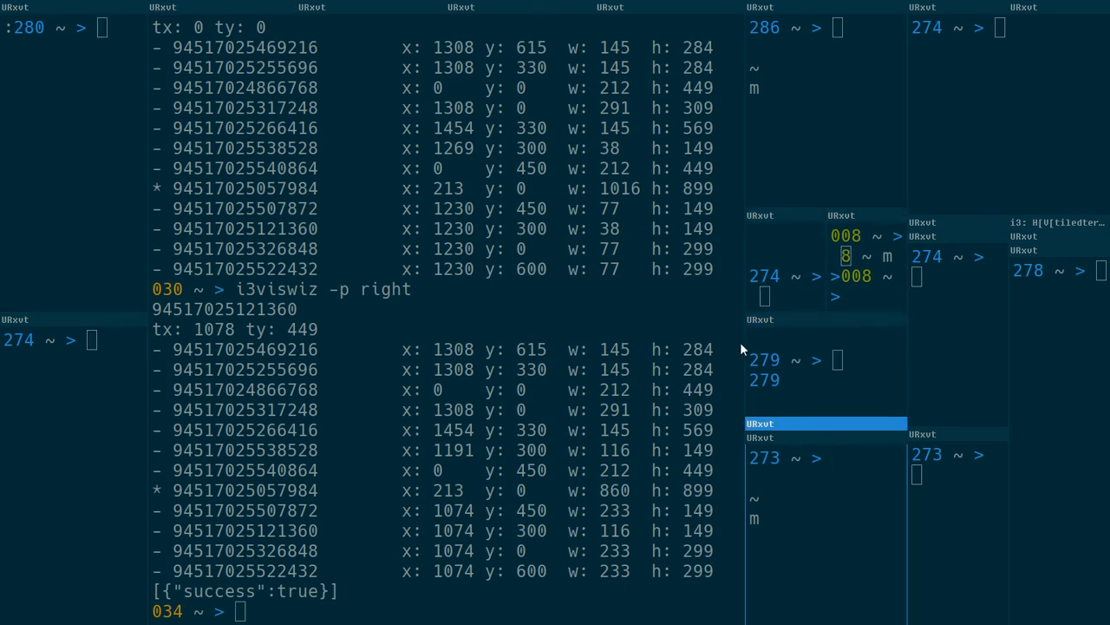
pyautogui.moveTo(590, 330)
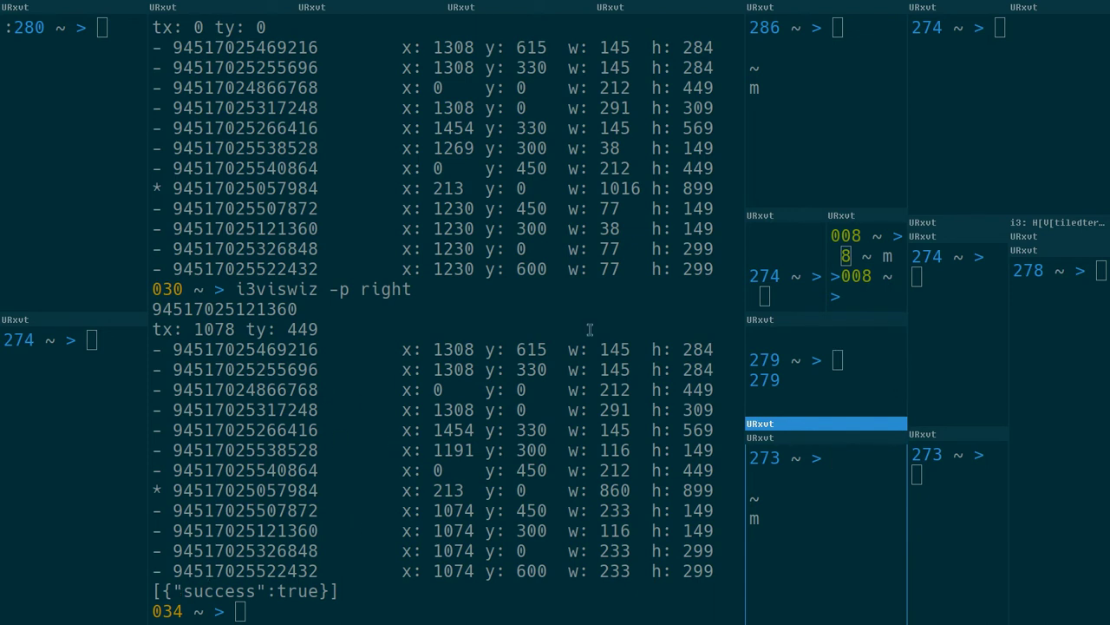
pyautogui.moveTo(424, 480)
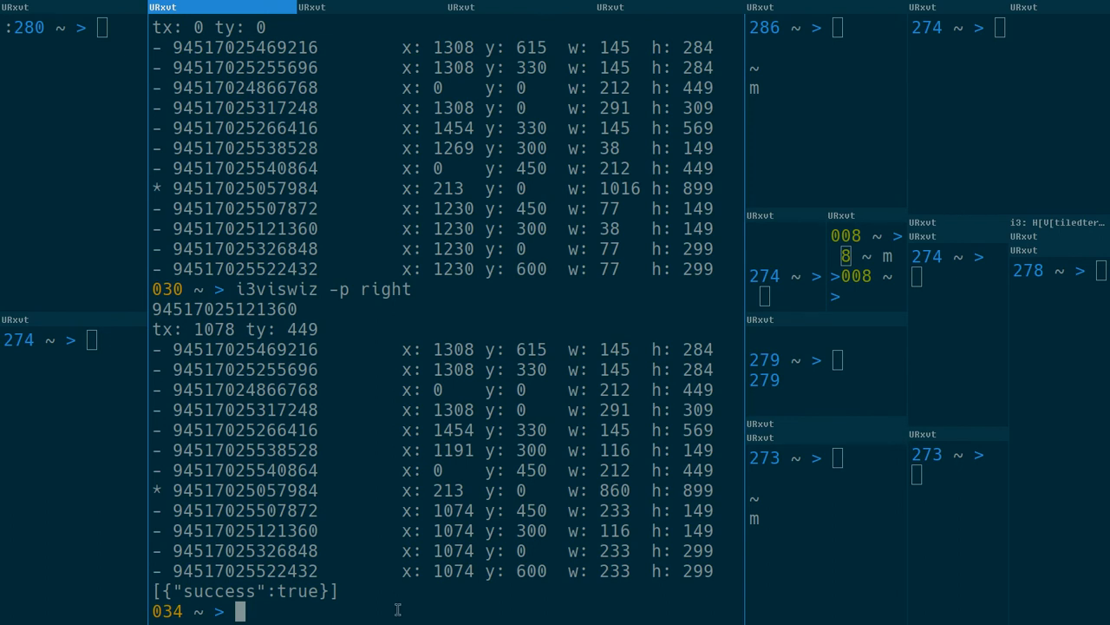
pyautogui.write('i3viswiz -p')
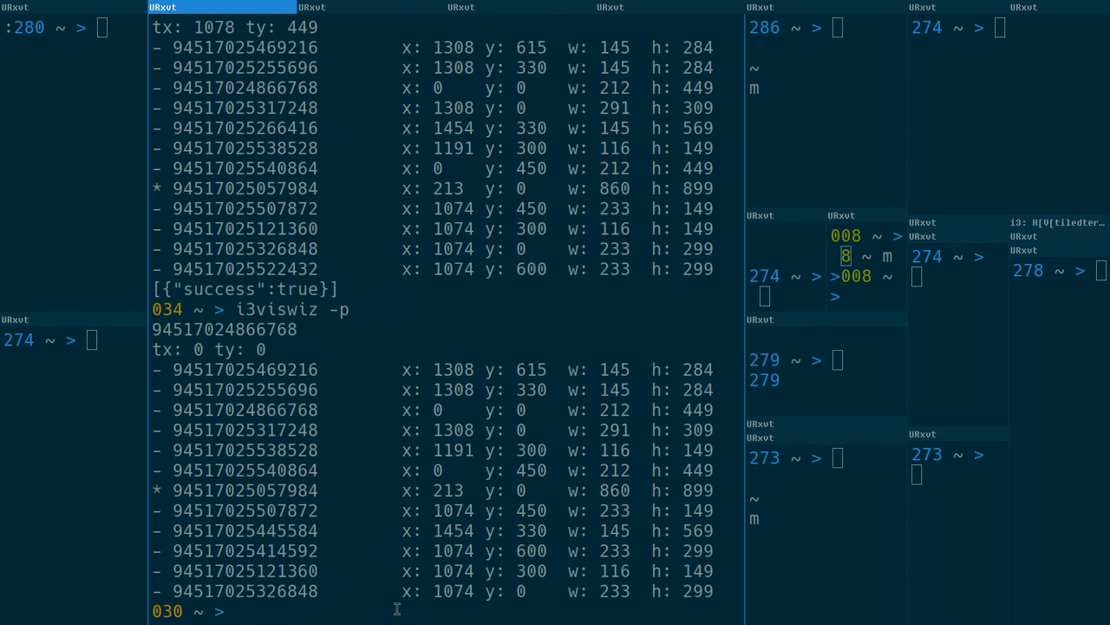
pyautogui.moveTo(319, 570)
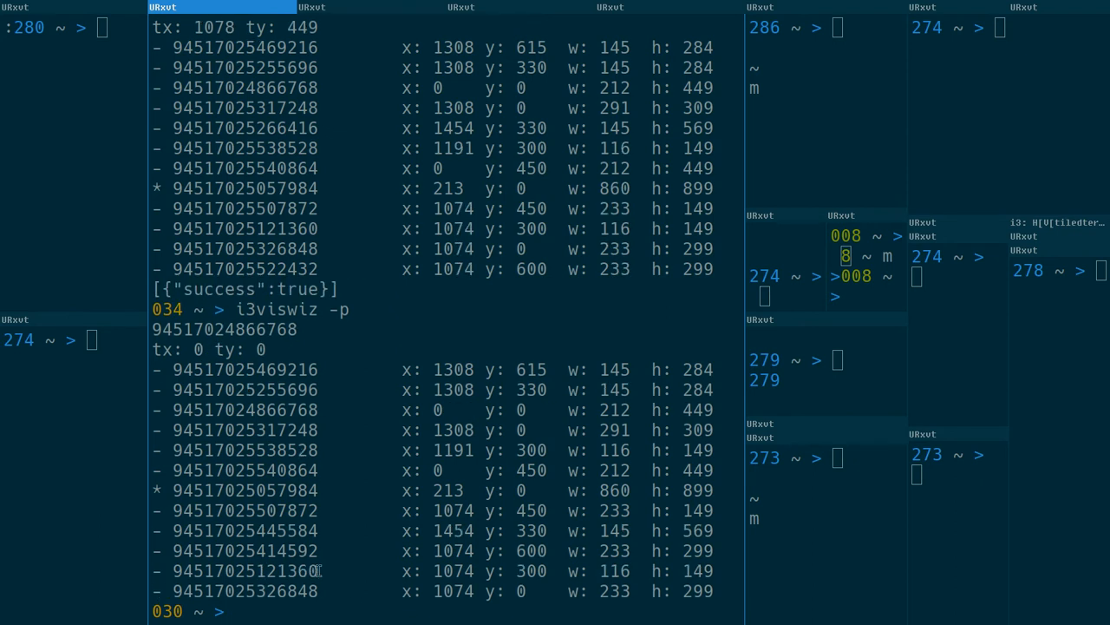
pyautogui.write('i3viswiz -p left')
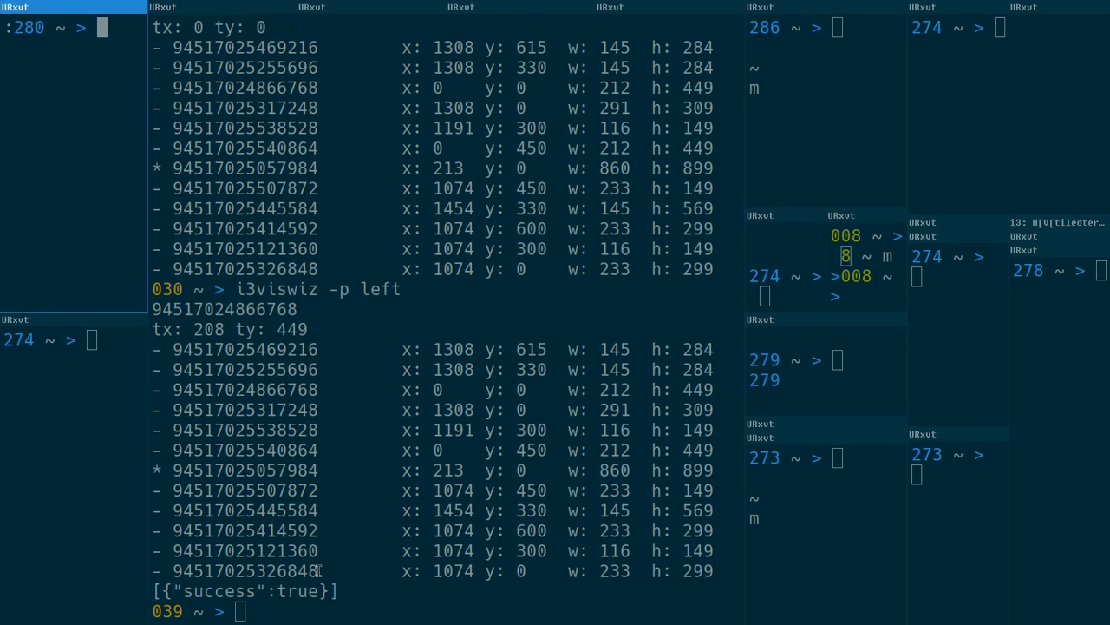
pyautogui.moveTo(318, 609)
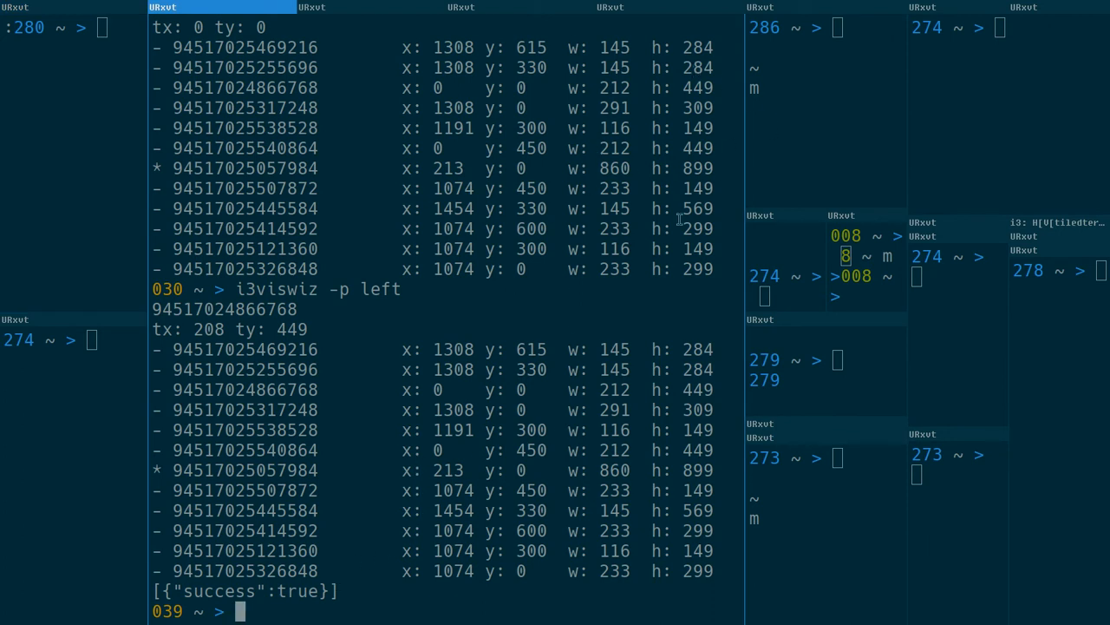
pyautogui.moveTo(553, 392)
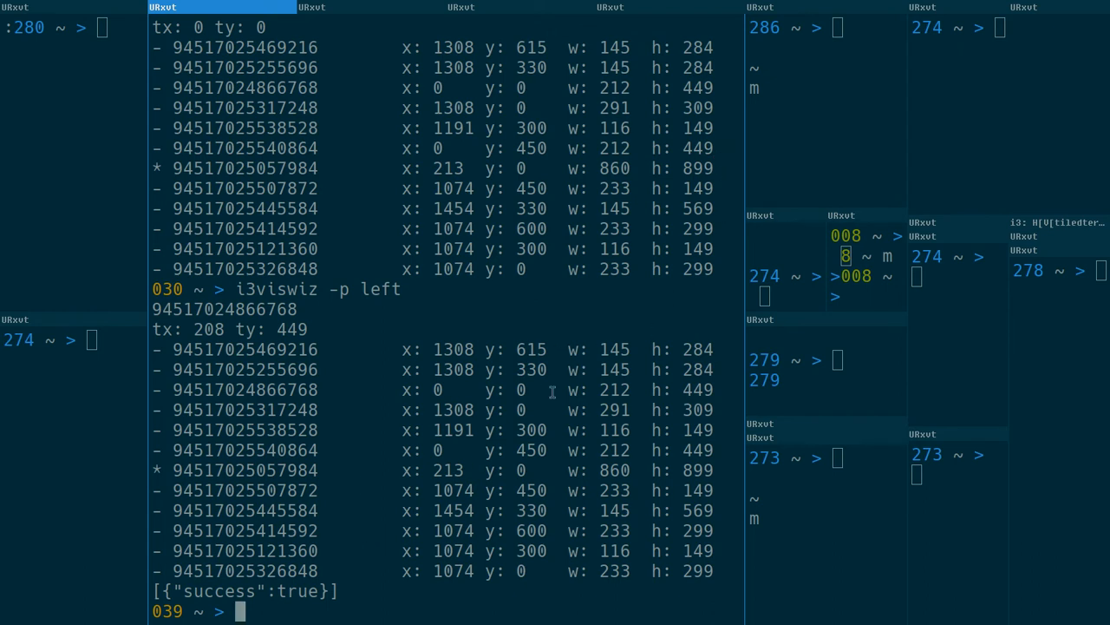
pyautogui.moveTo(684, 385)
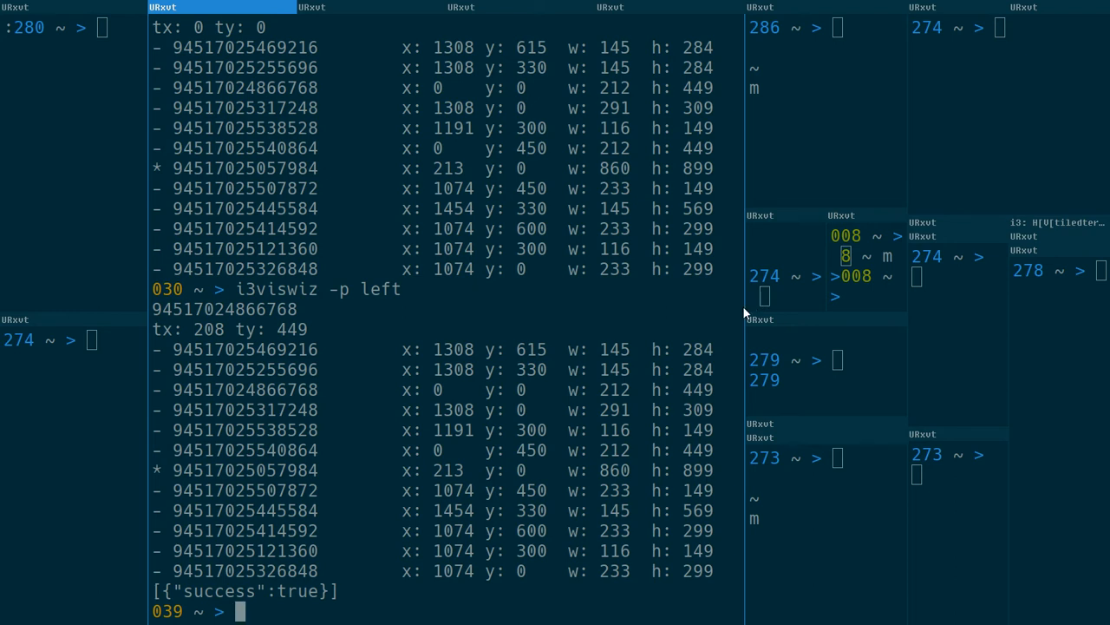
pyautogui.moveTo(275, 615)
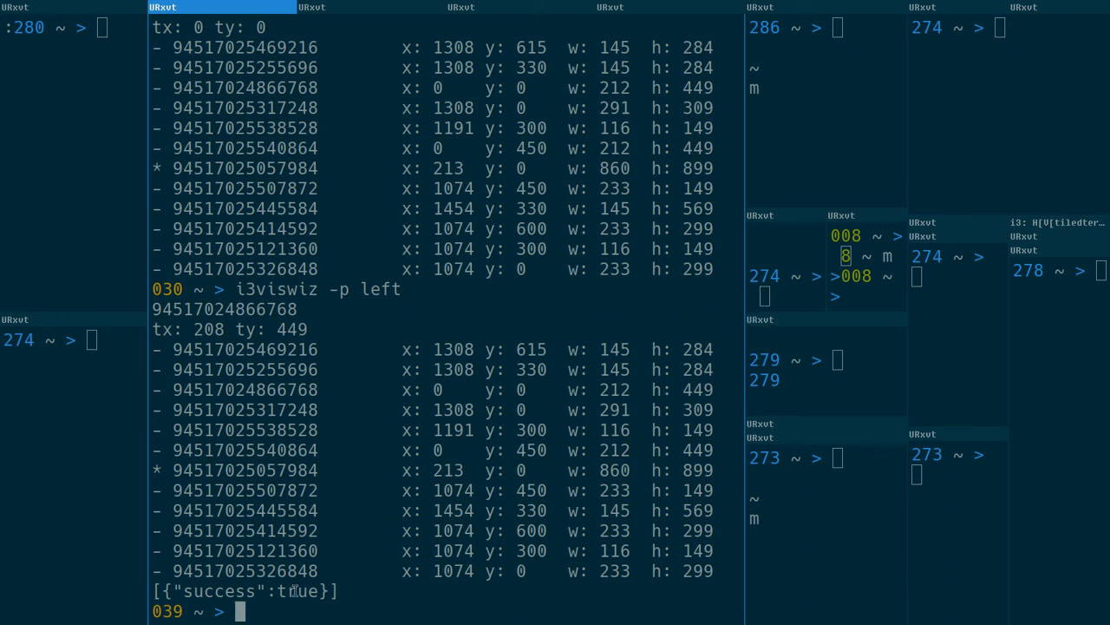
# - Run i3viswiz -p -g 50 left, targeting tx 163 ty 449
pyautogui.write('i3viswiz -p left')
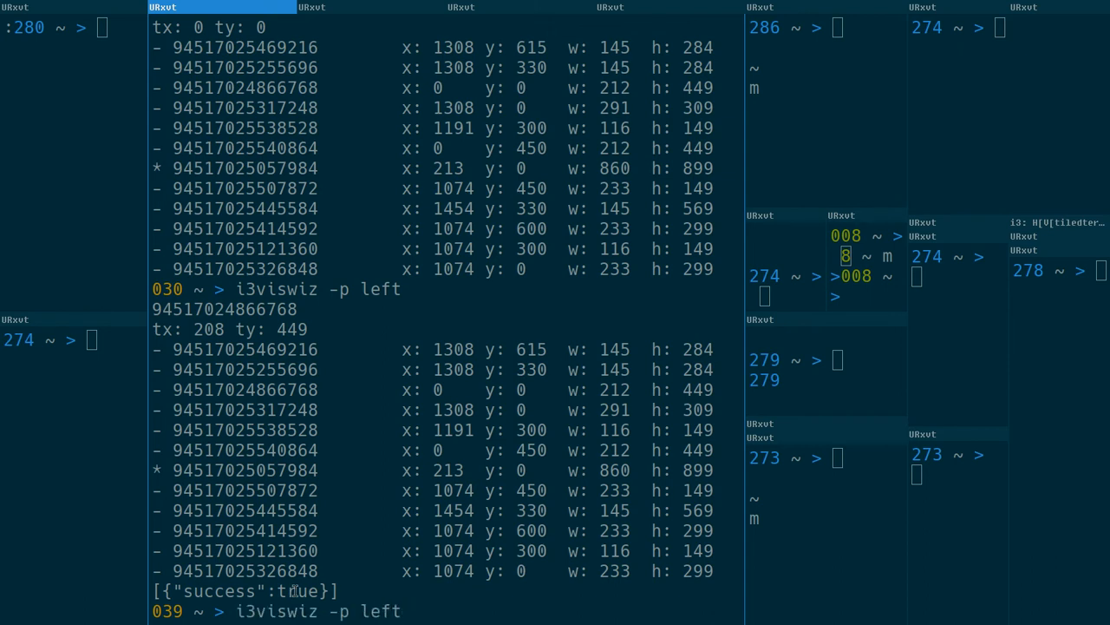
pyautogui.write('-g')
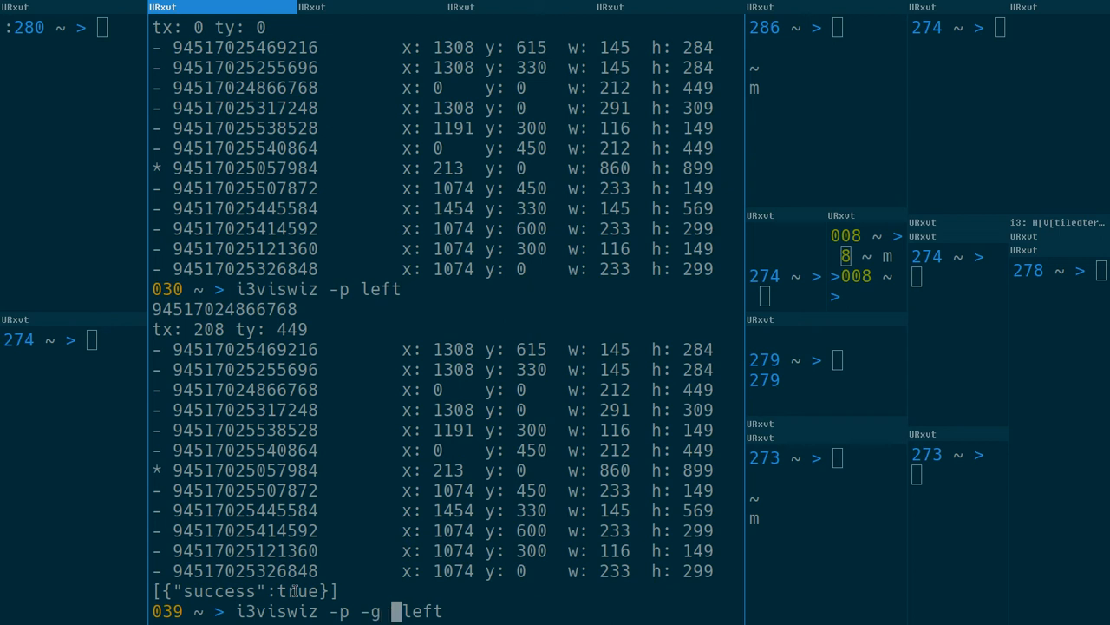
pyautogui.write('50')
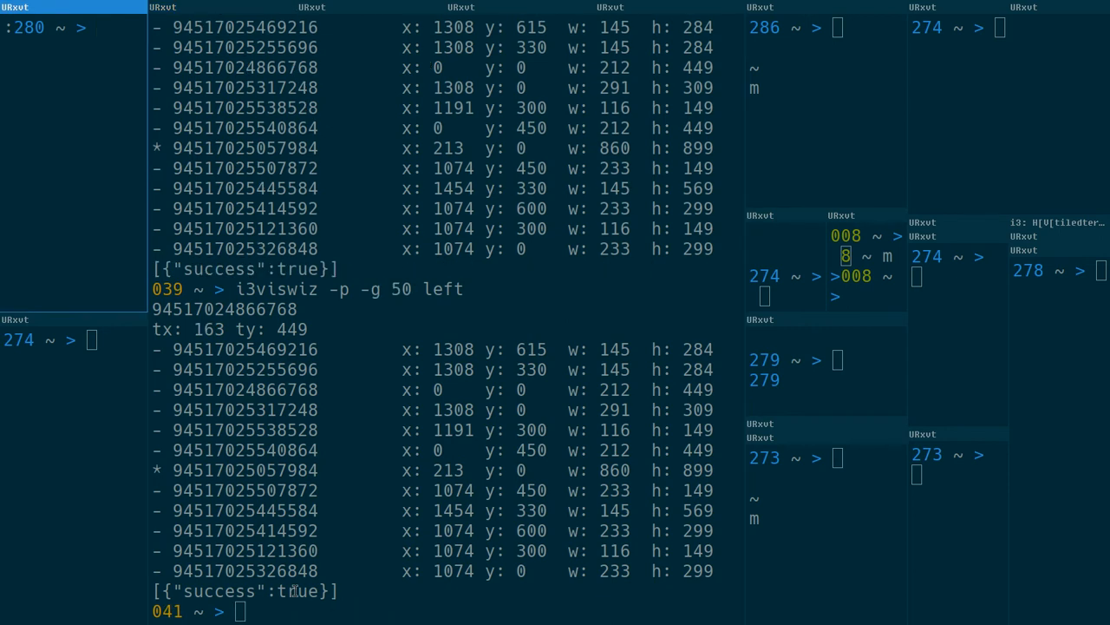
pyautogui.moveTo(295, 590)
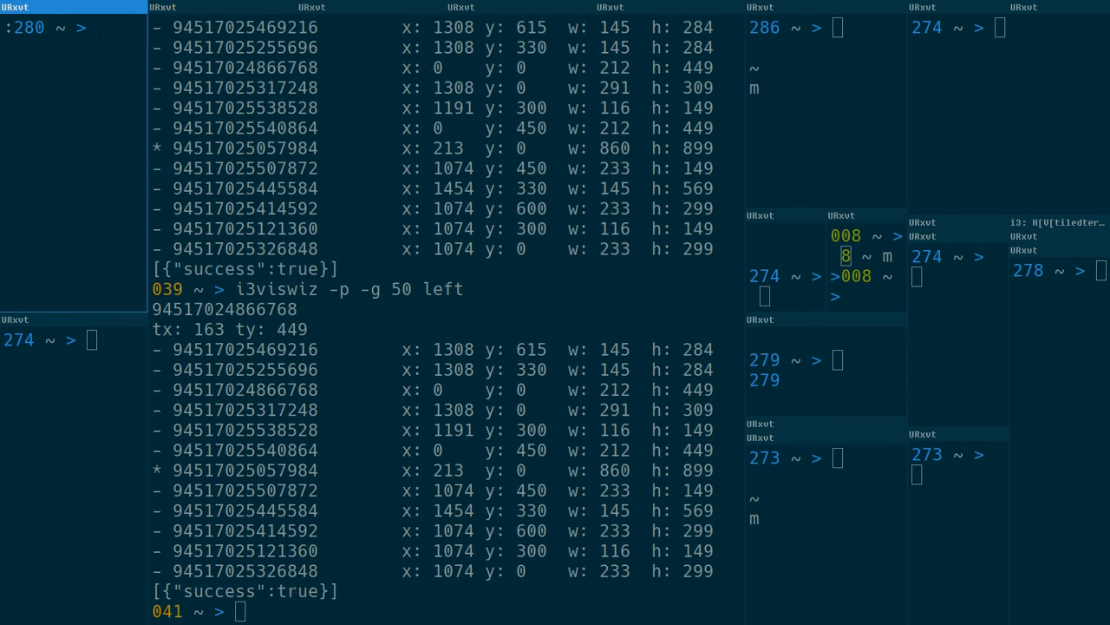
pyautogui.moveTo(2, 65)
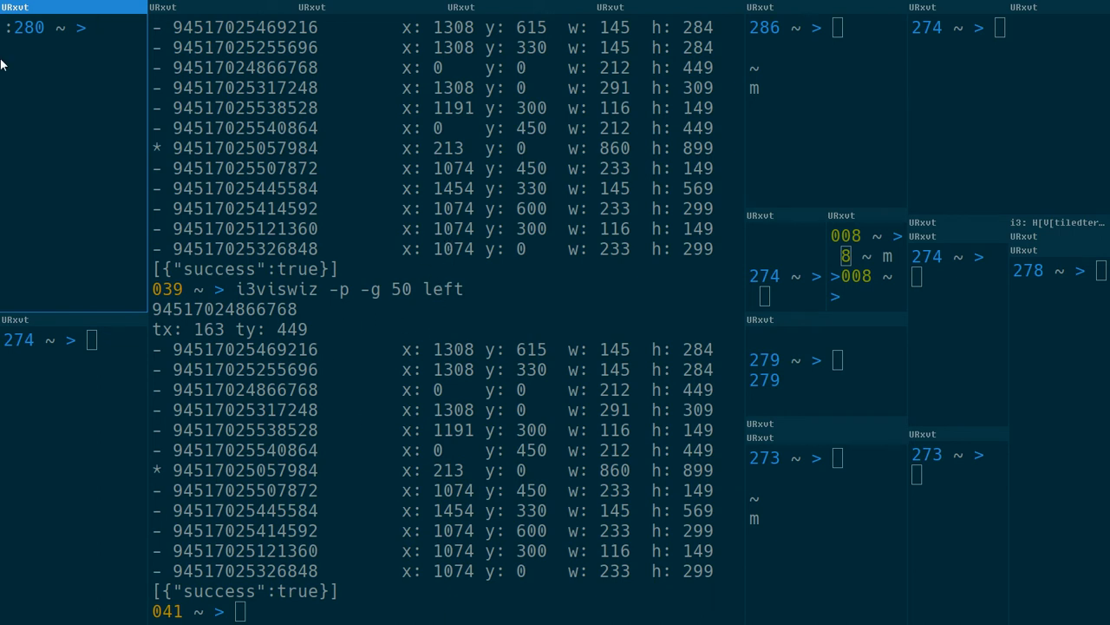
pyautogui.moveTo(440, 487)
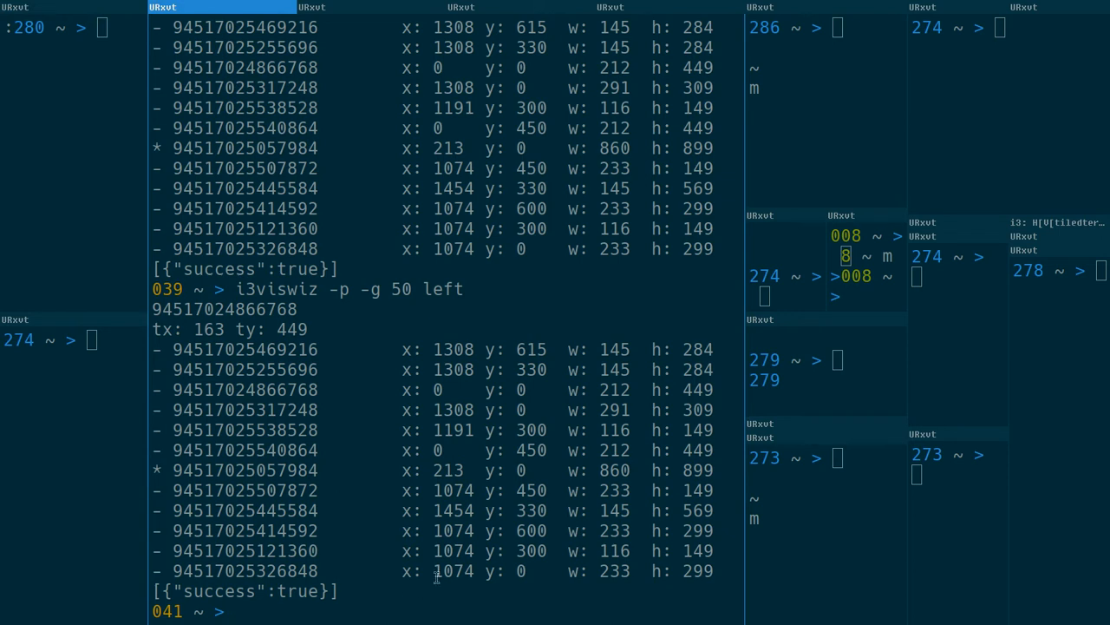
pyautogui.moveTo(1070, 346)
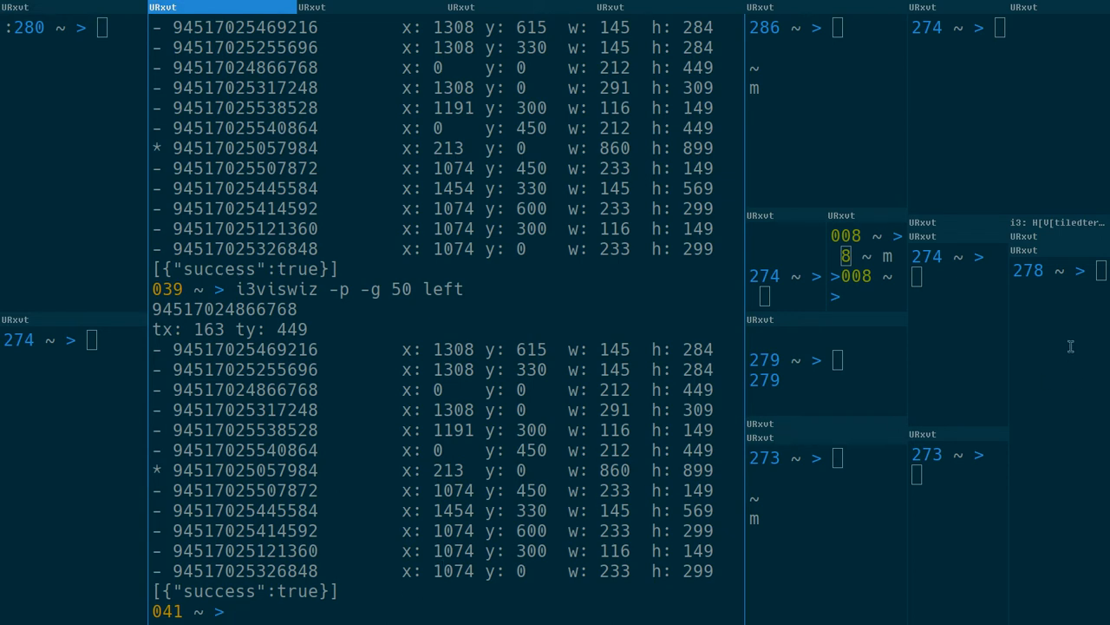
pyautogui.moveTo(1038, 263)
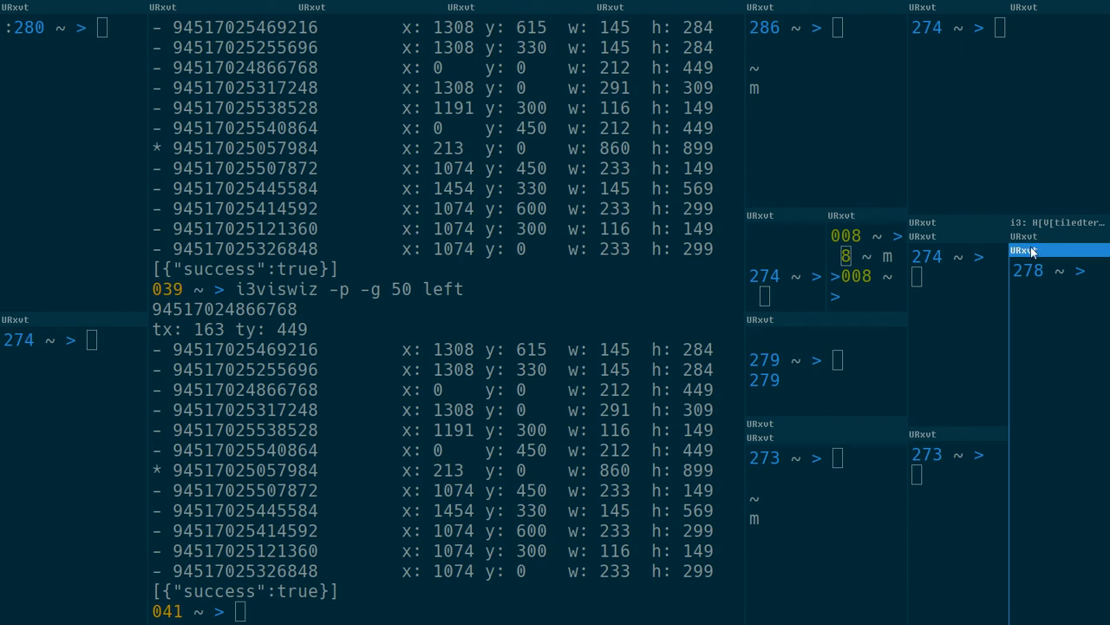
pyautogui.moveTo(786, 431)
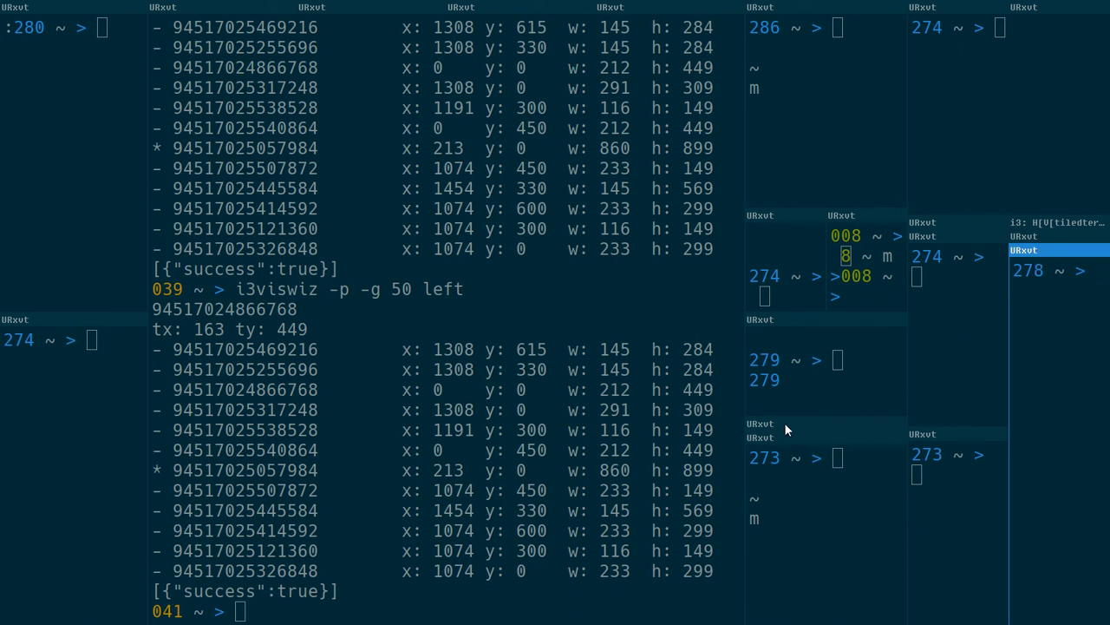
pyautogui.moveTo(777, 440)
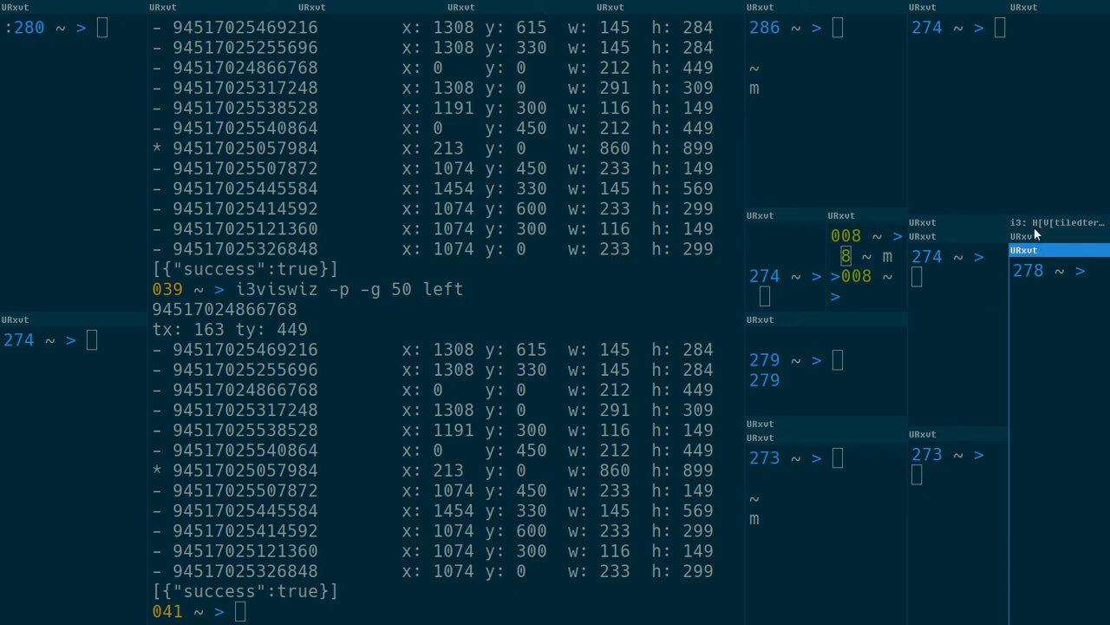
pyautogui.moveTo(1050, 224)
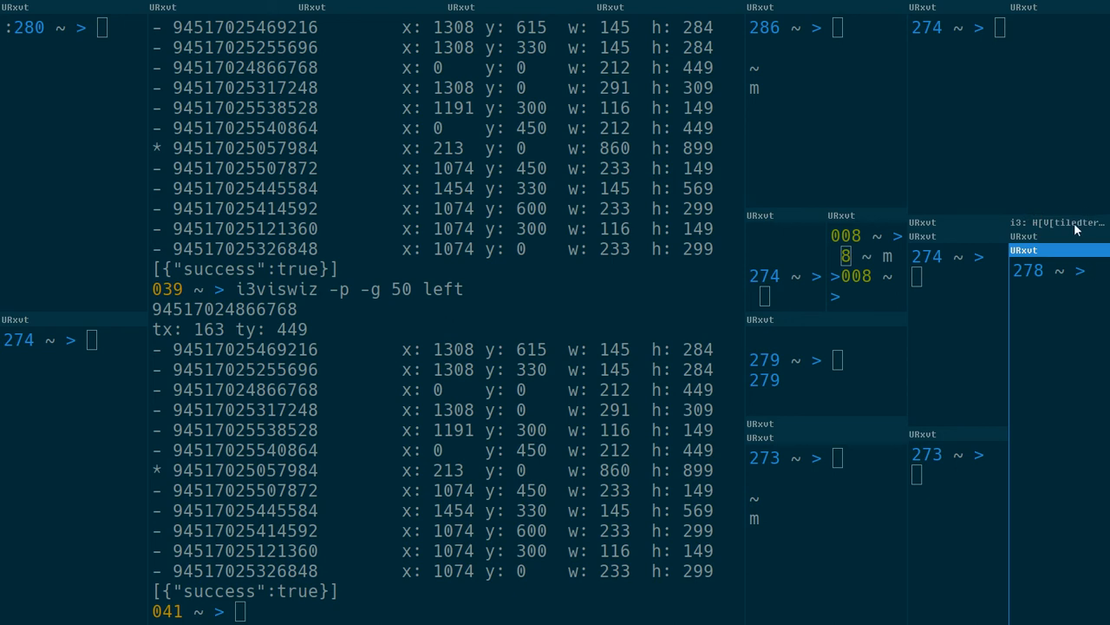
pyautogui.moveTo(1038, 228)
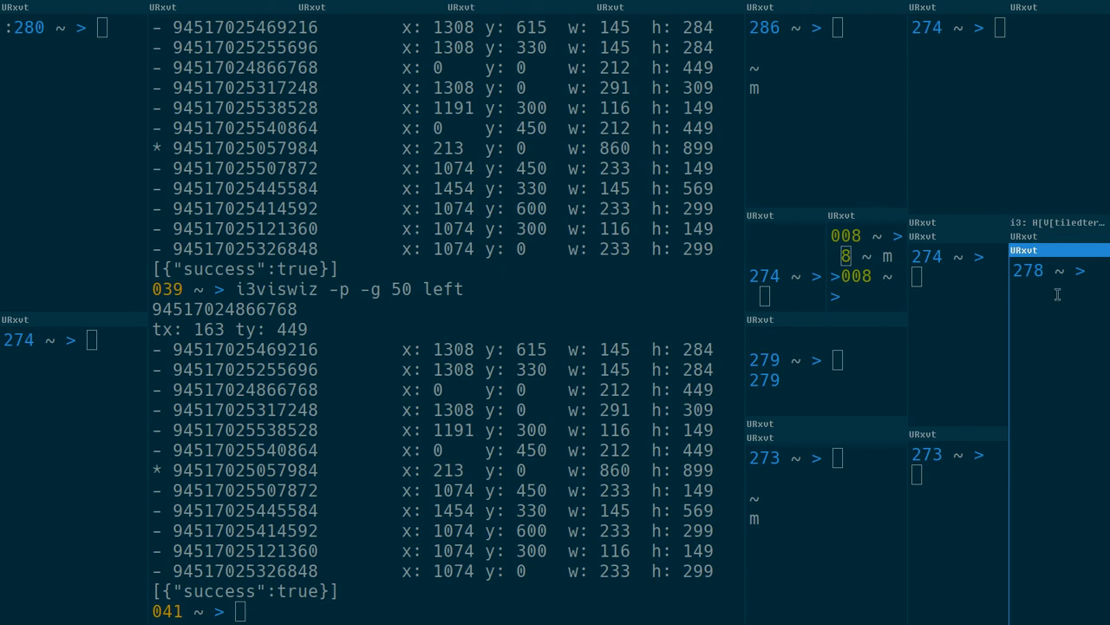
pyautogui.moveTo(1059, 317)
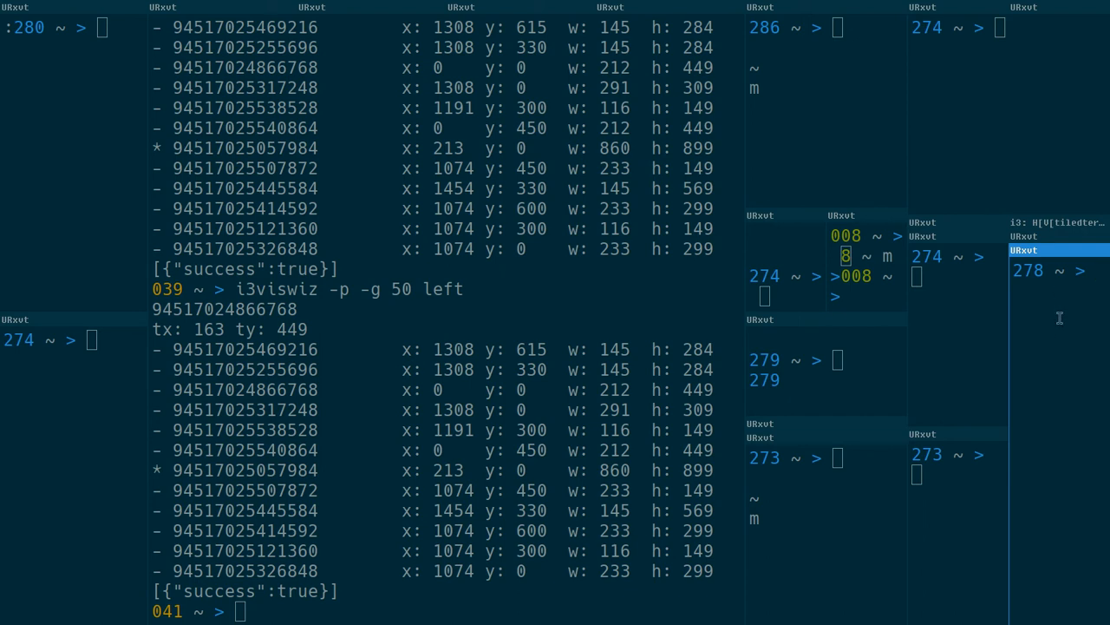
pyautogui.moveTo(1050, 251)
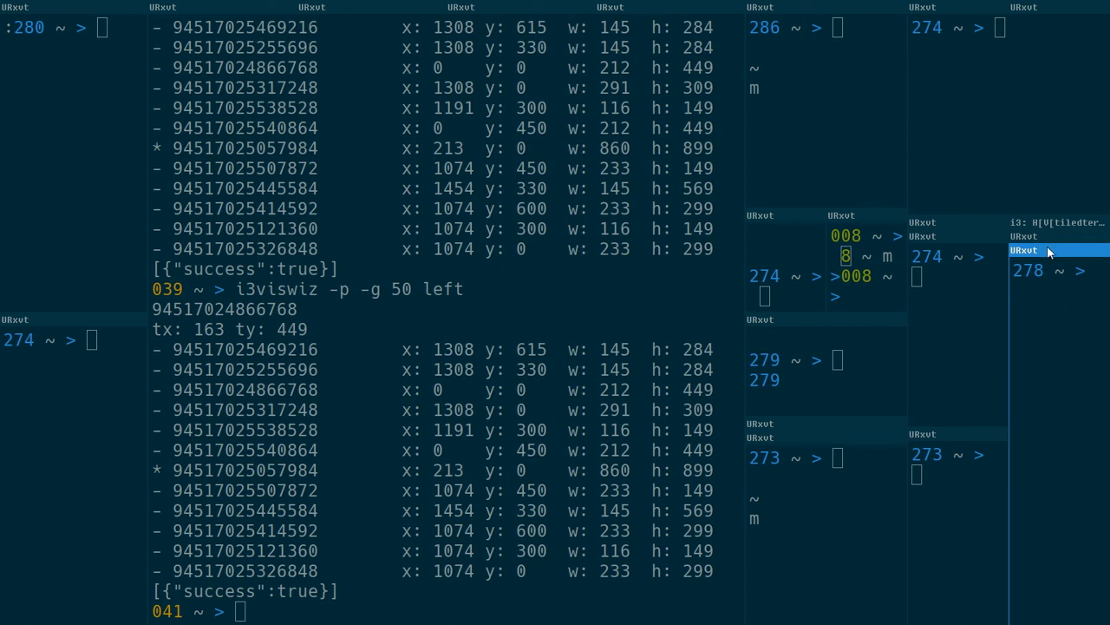
pyautogui.moveTo(1054, 231)
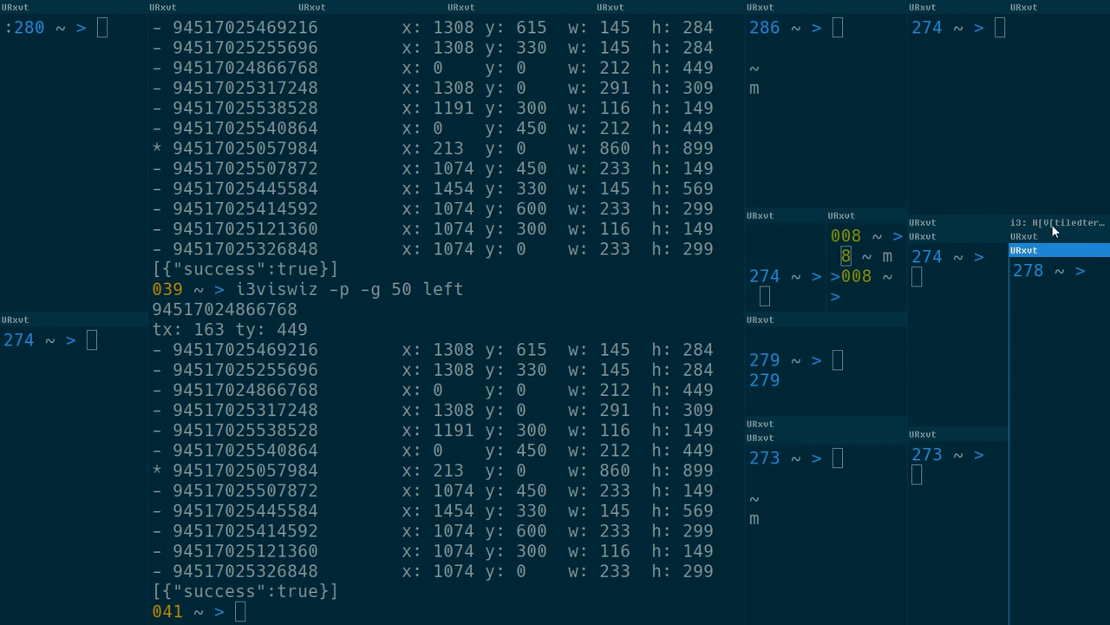
pyautogui.moveTo(1084, 308)
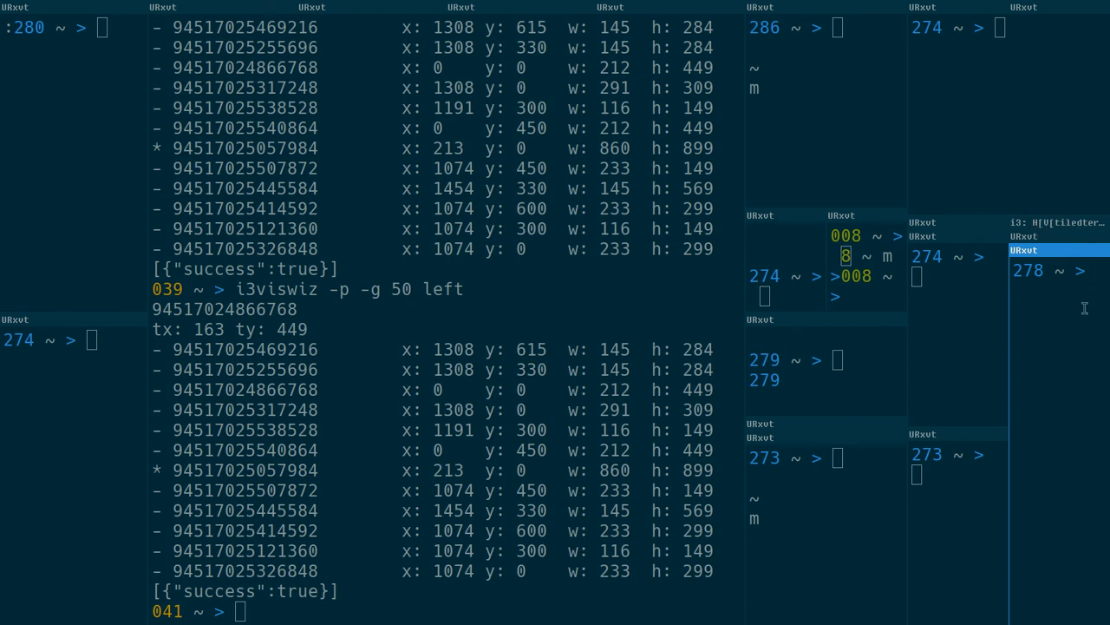
pyautogui.moveTo(1014, 113)
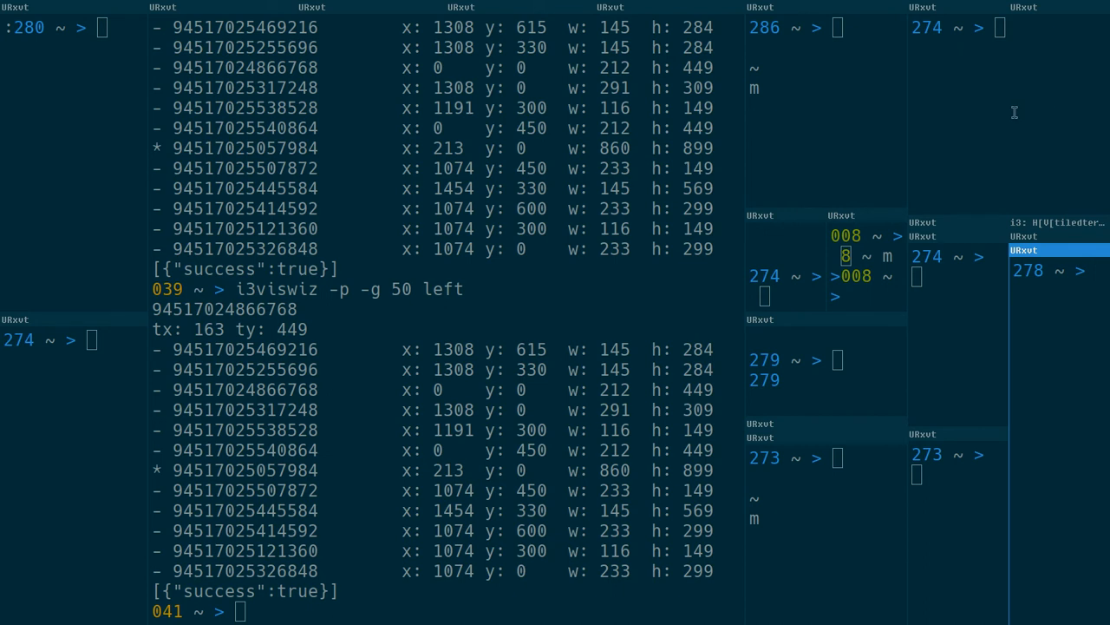
pyautogui.moveTo(1073, 315)
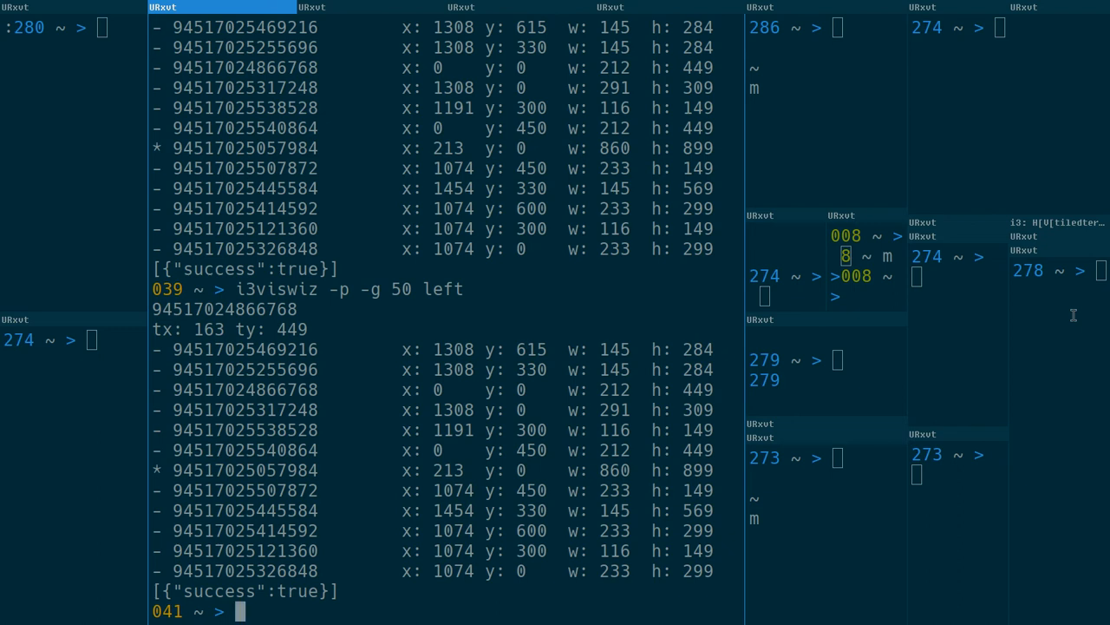
pyautogui.moveTo(202, 393)
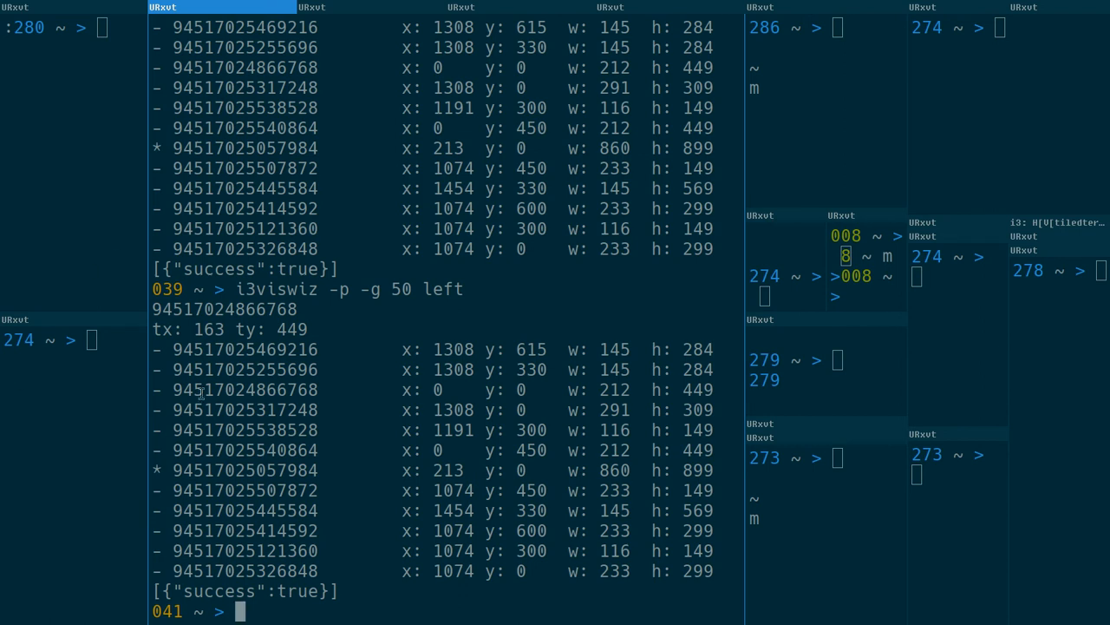
pyautogui.moveTo(674, 484)
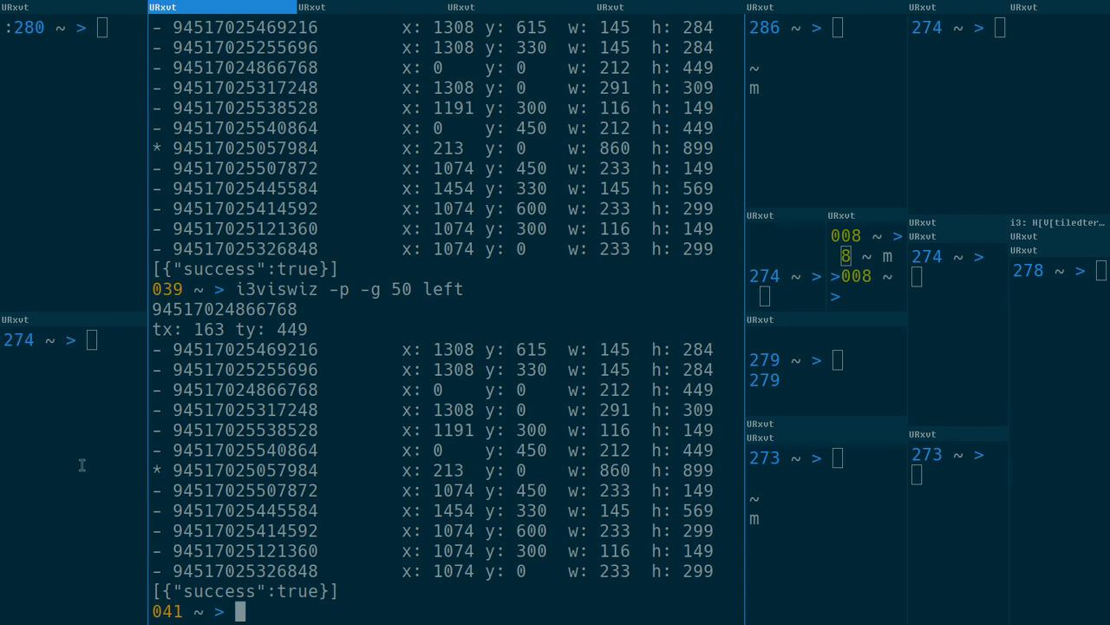
pyautogui.moveTo(167, 471)
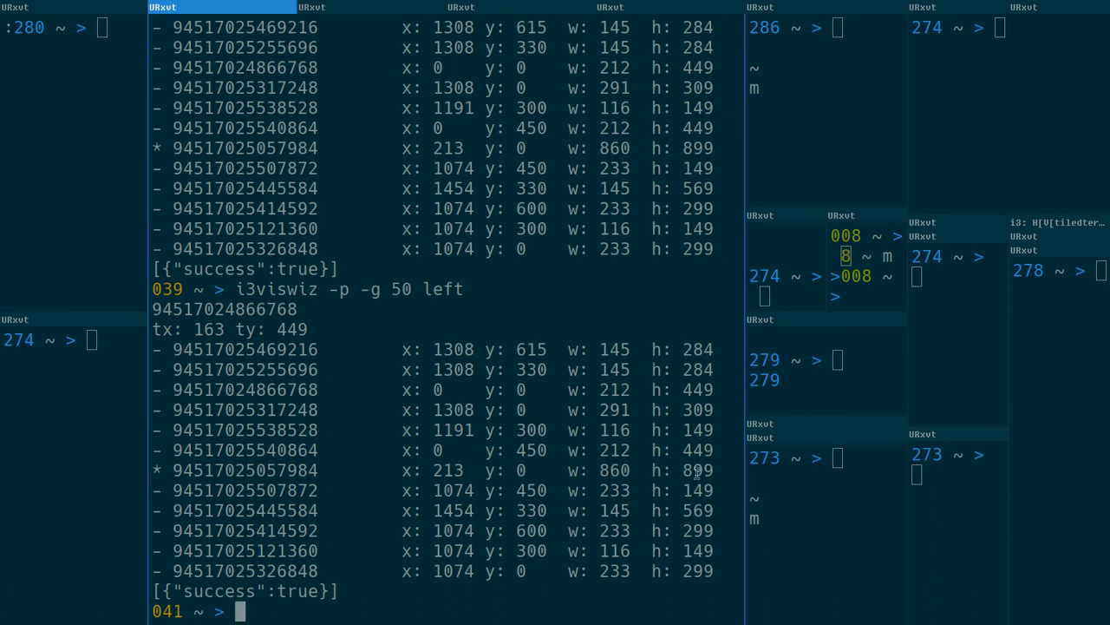
pyautogui.moveTo(466, 390)
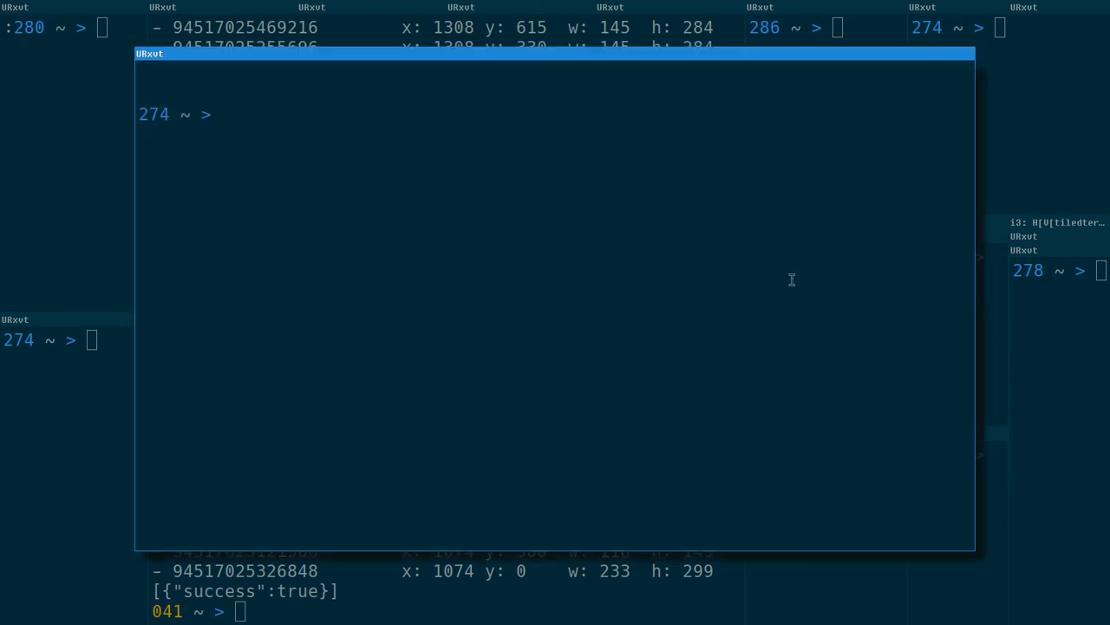
pyautogui.moveTo(337, 193)
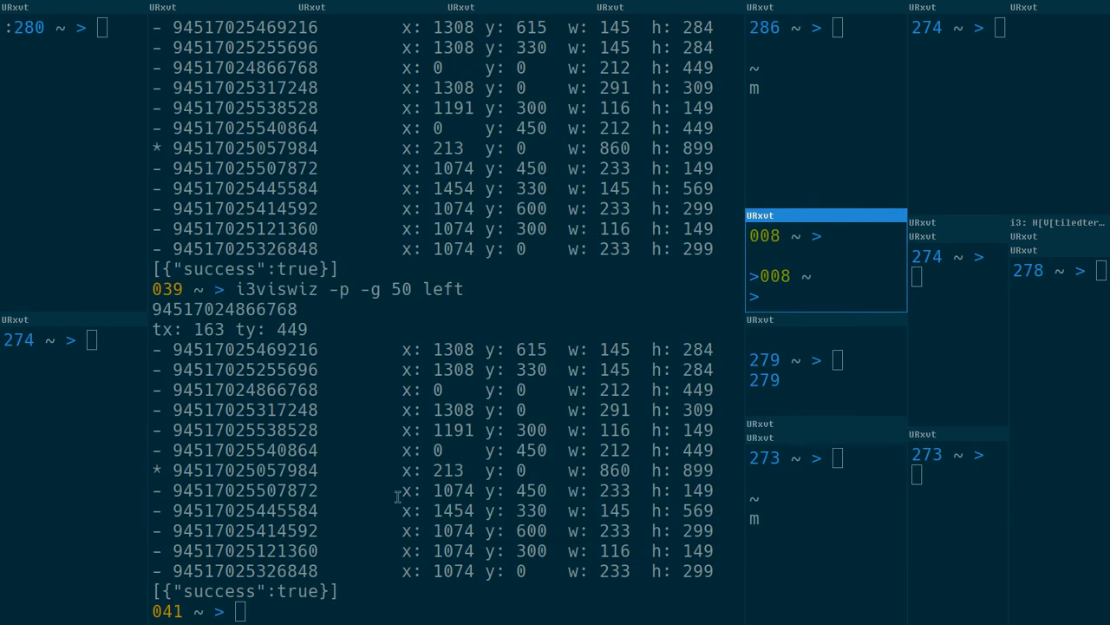
pyautogui.moveTo(228, 358)
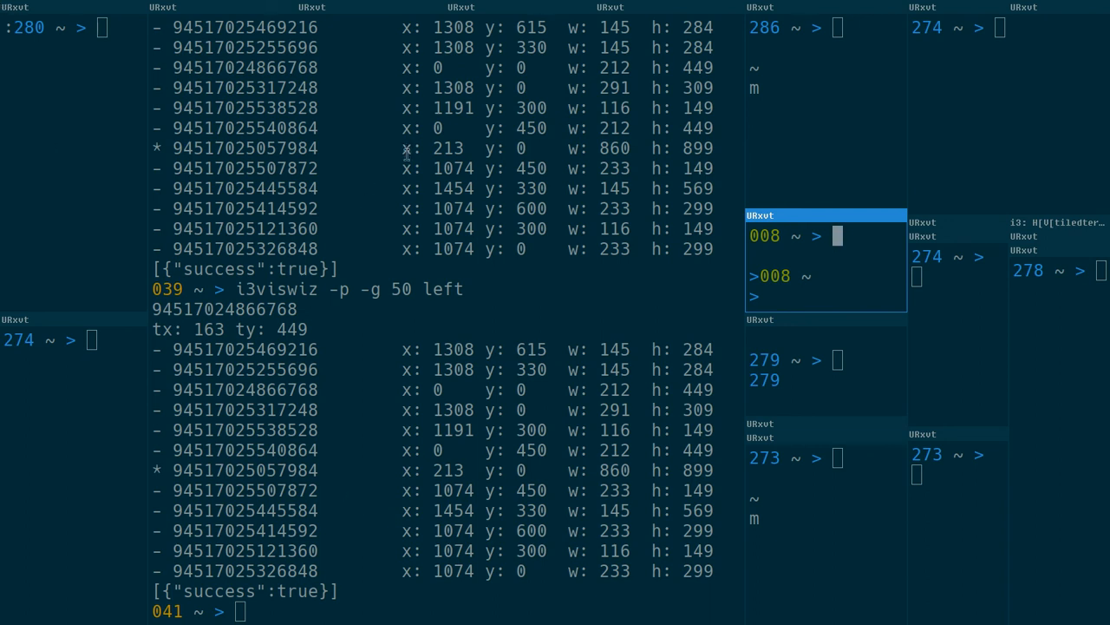
pyautogui.moveTo(384, 201)
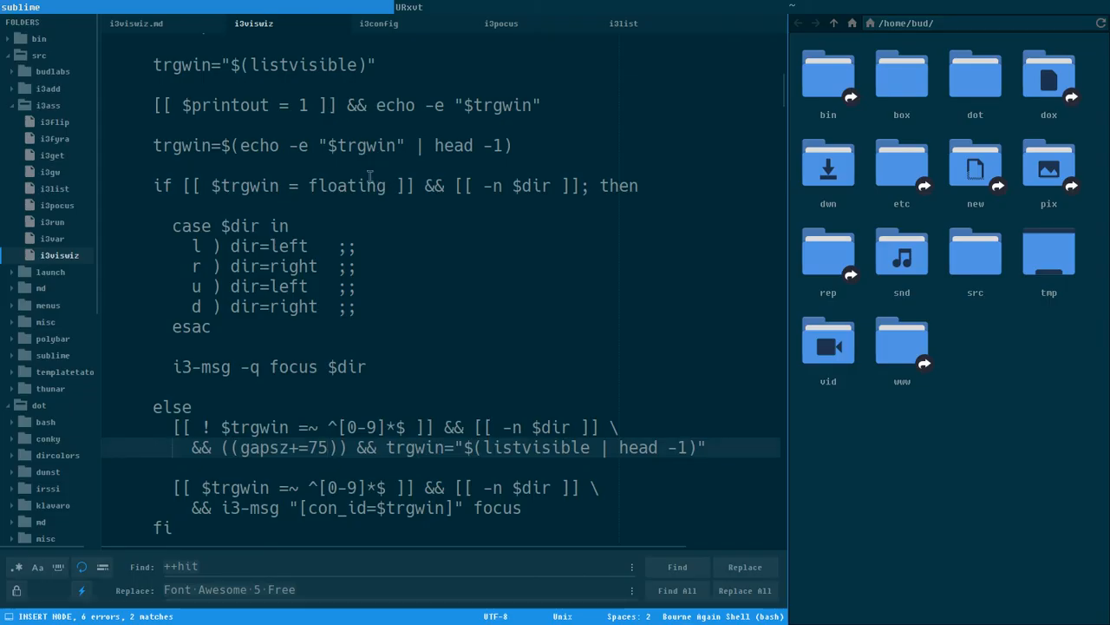
# - Scroll through the i3viswiz script in Sublime Text and back to its header
pyautogui.scroll(-3)
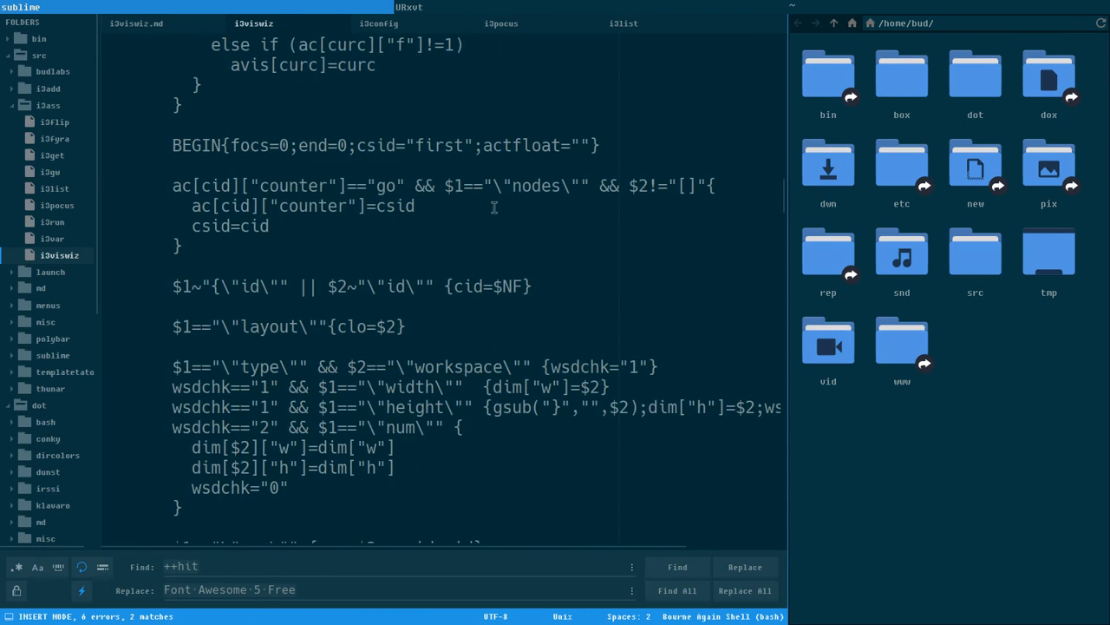
pyautogui.scroll(-3)
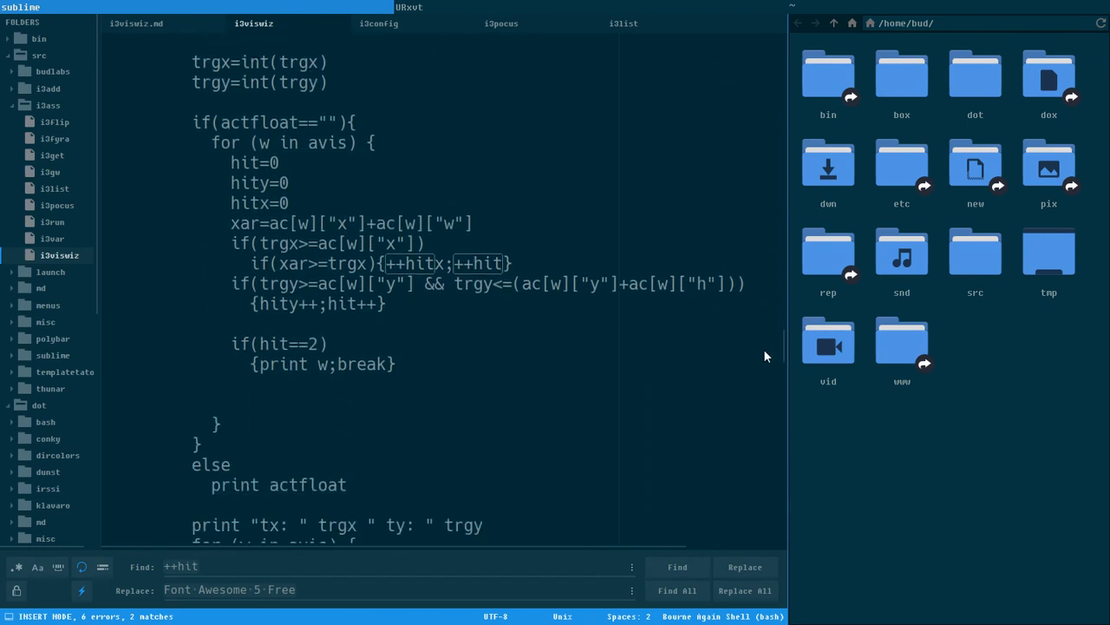
pyautogui.scroll(3)
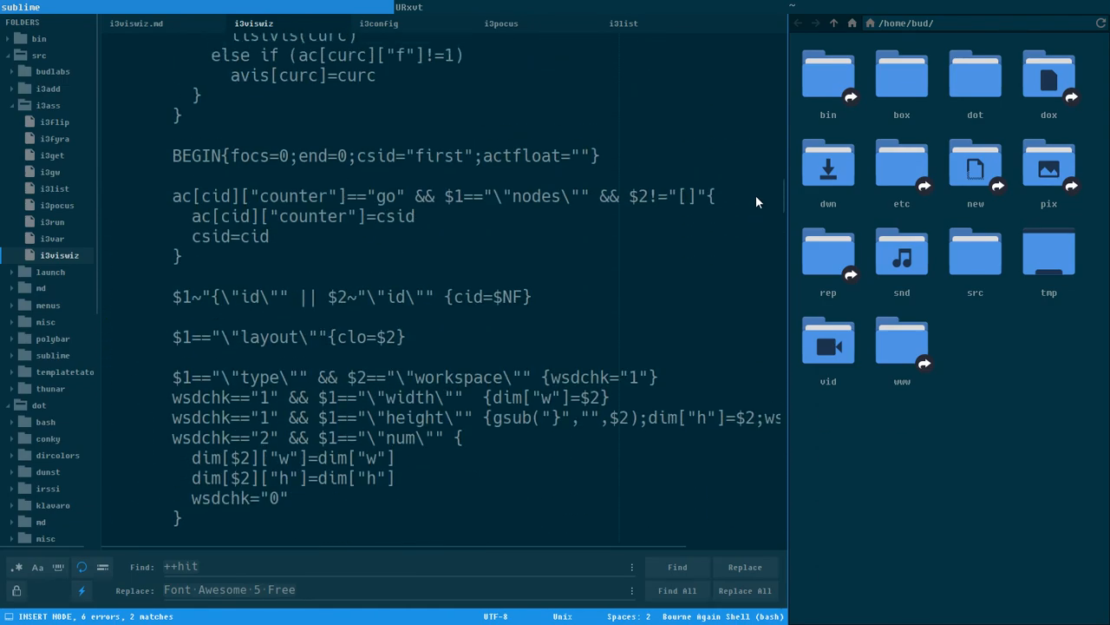
pyautogui.scroll(3)
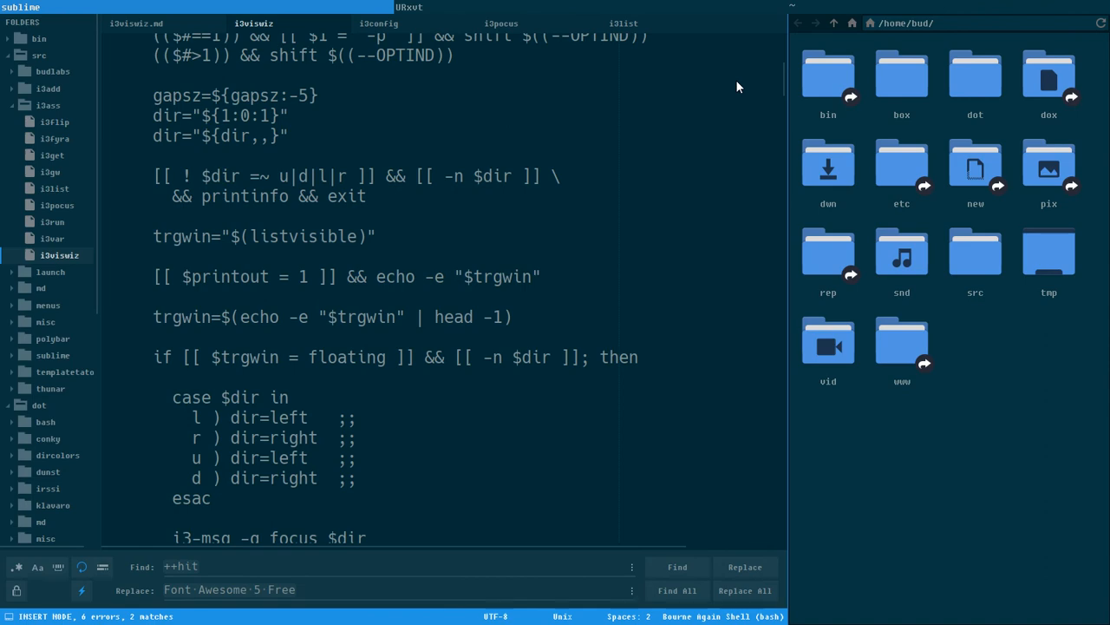
pyautogui.scroll(3)
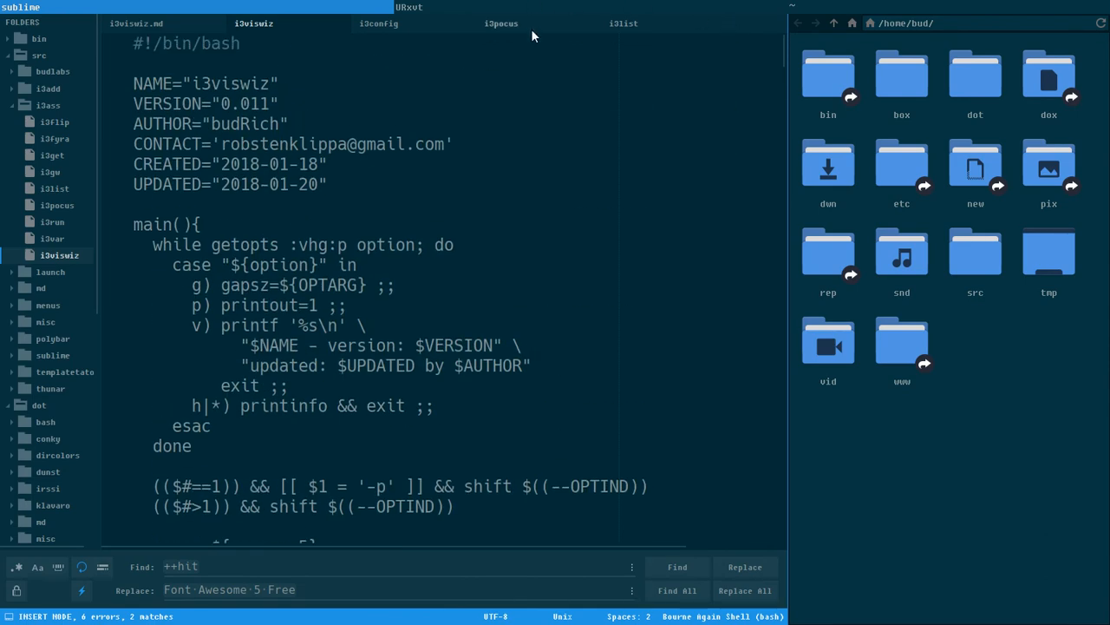